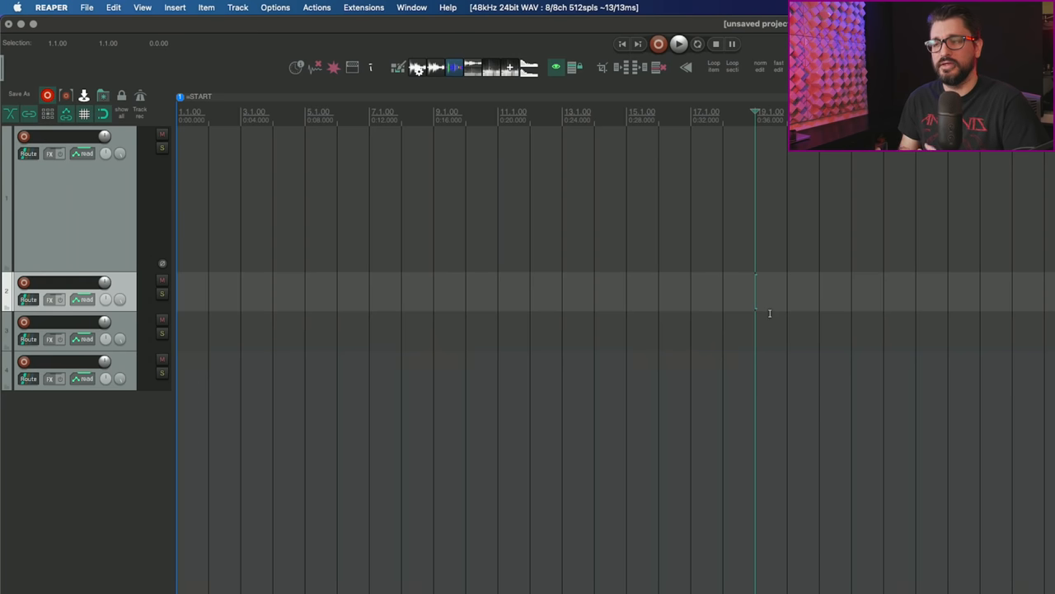
mouse_move(771, 316)
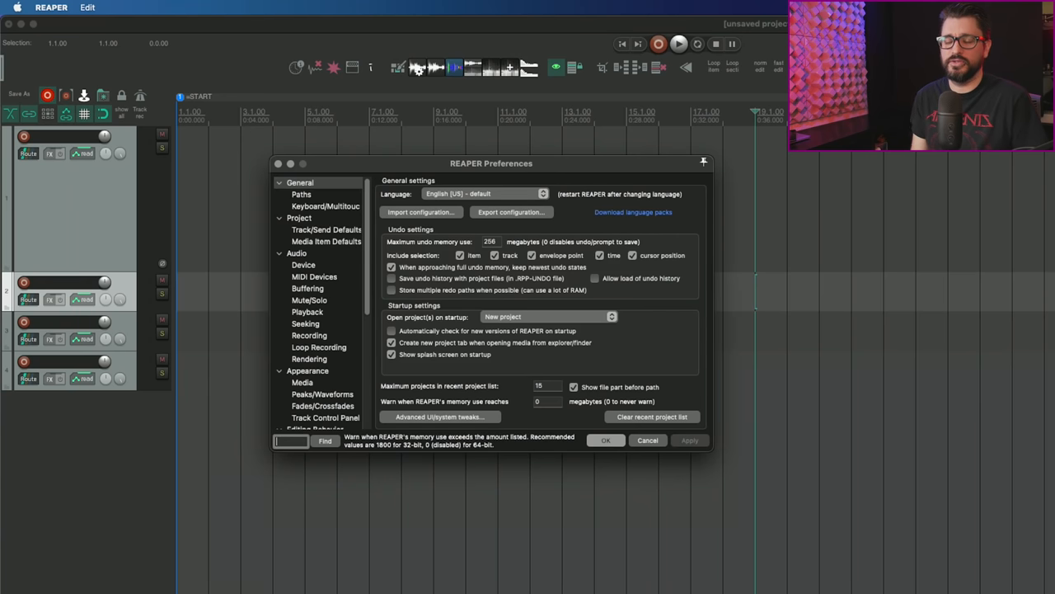
Run 'Item: Crossfade items within time selection' on the drum loop items, undo it, then run it again.
type("high")
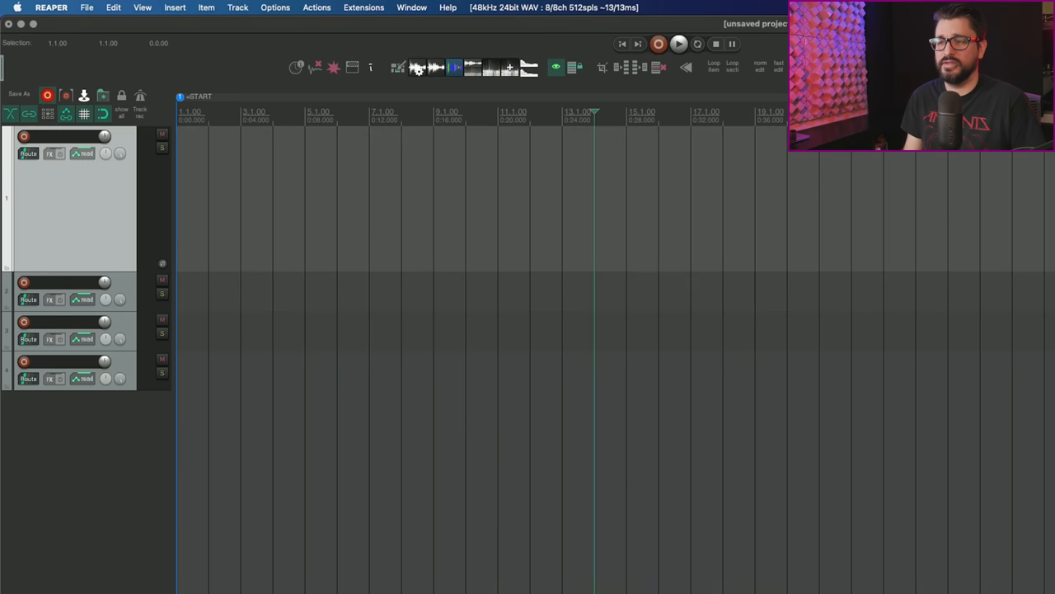
mouse_move(596, 326)
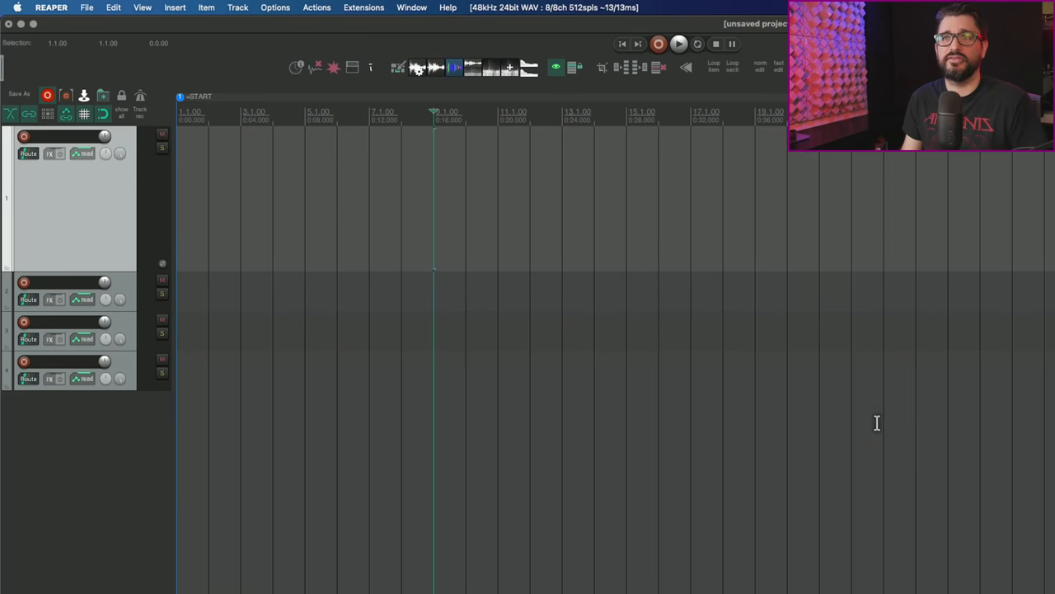
mouse_move(432, 221)
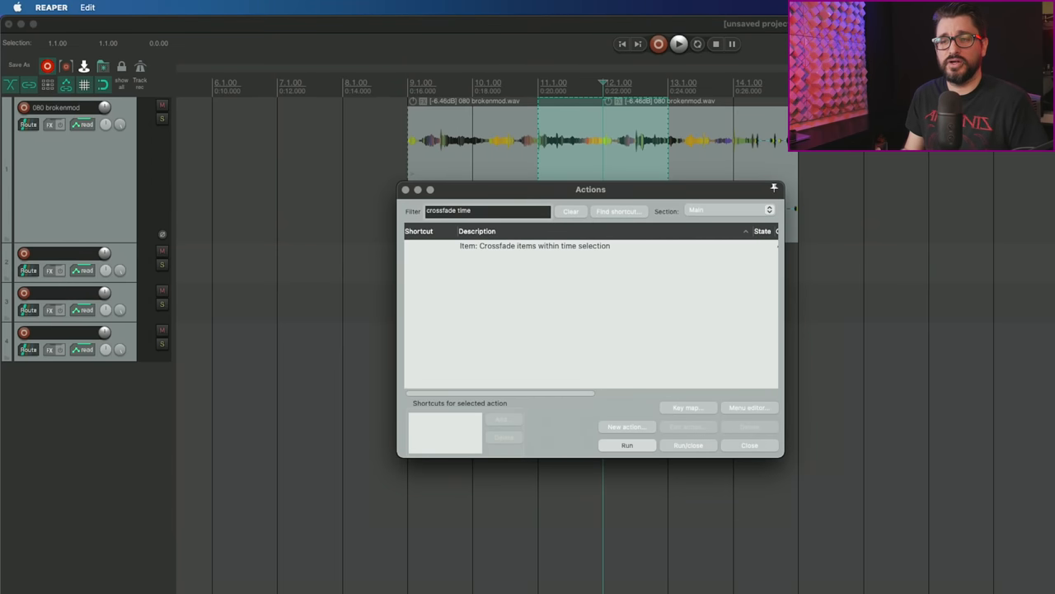
left_click(542, 246)
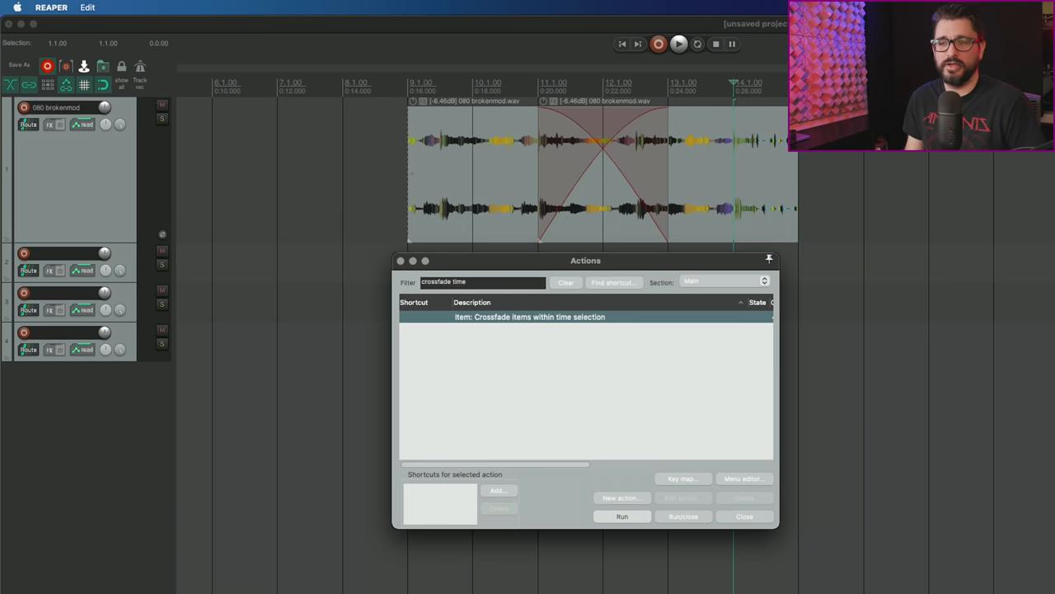
left_click(622, 516)
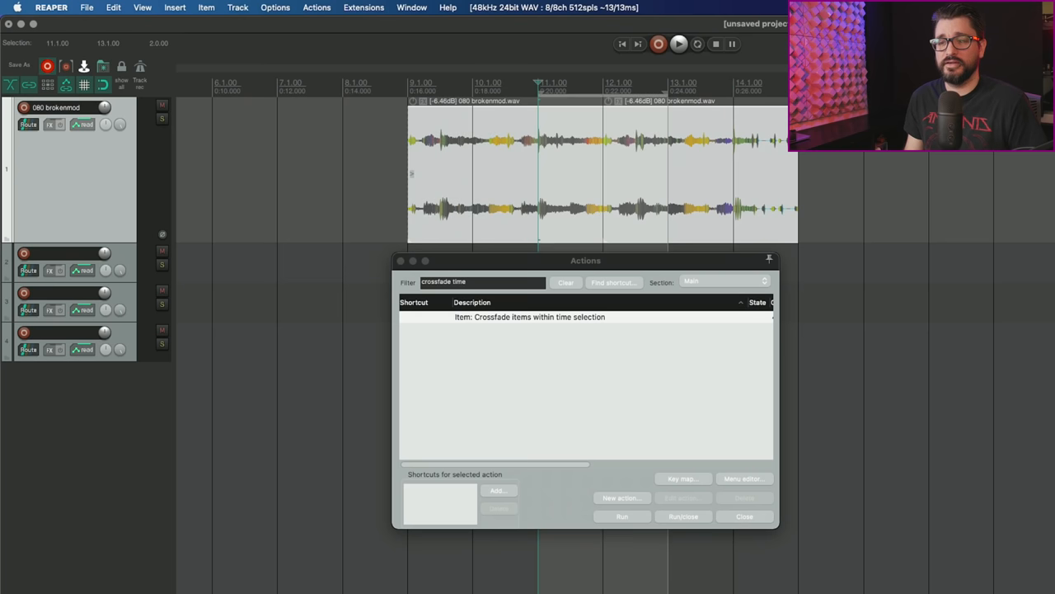
left_click(528, 317)
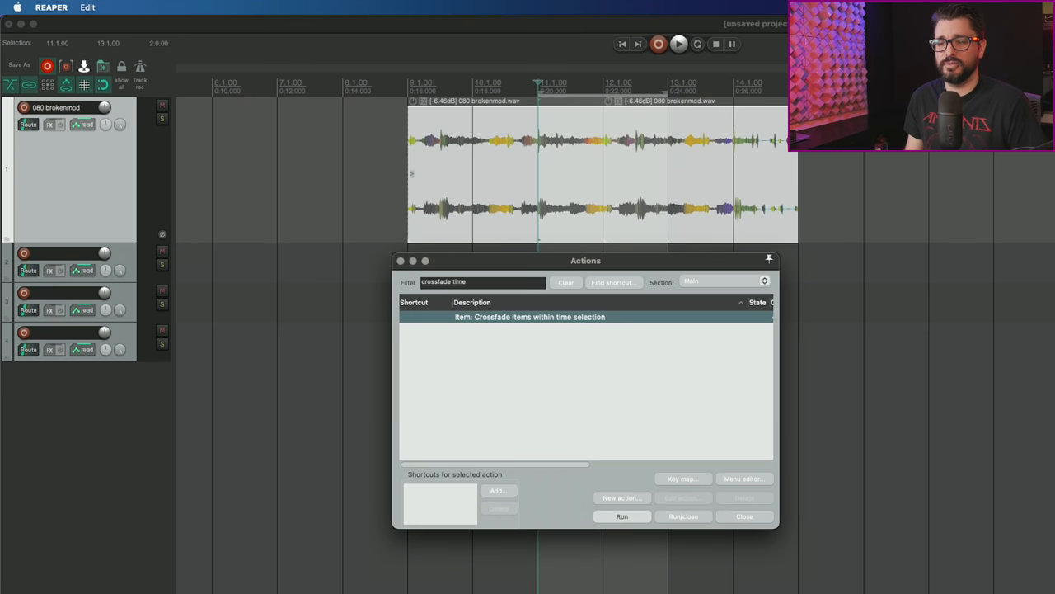
left_click(622, 516)
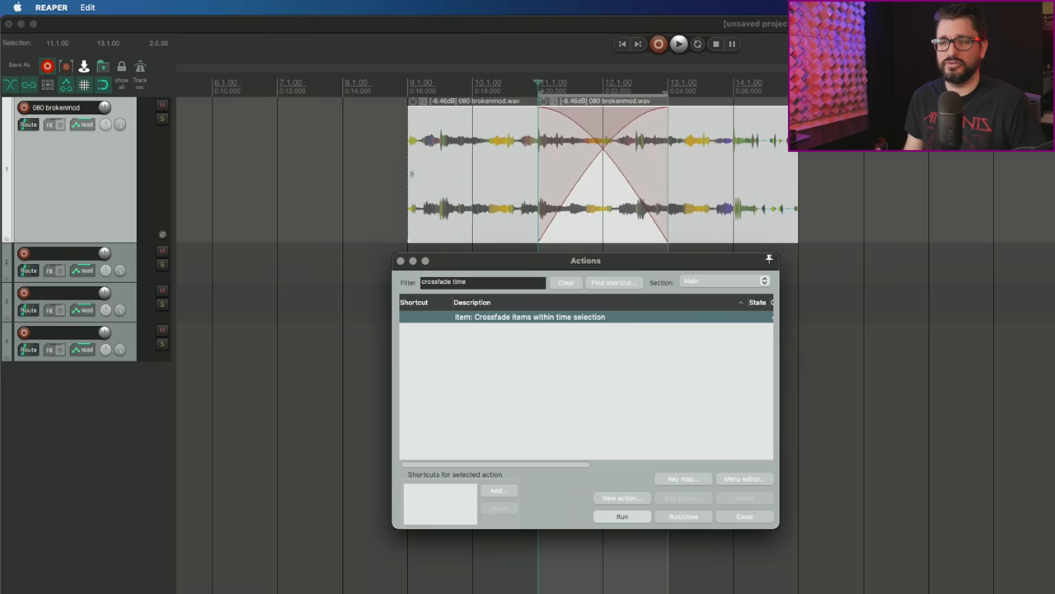
mouse_move(623, 149)
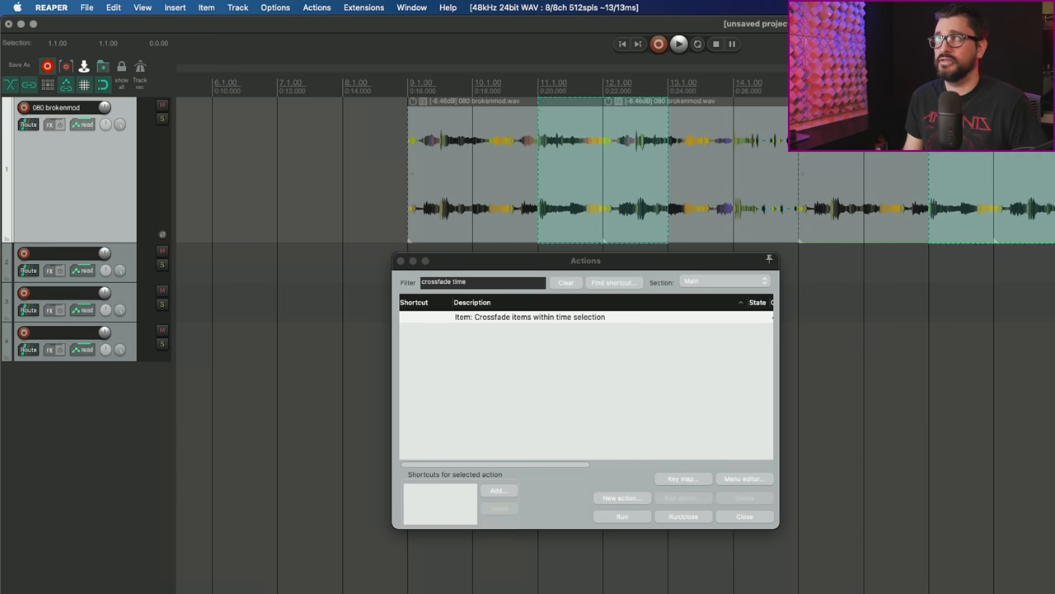
Create several razor edit areas over the drum loop item on the first track.
left_click(538, 317)
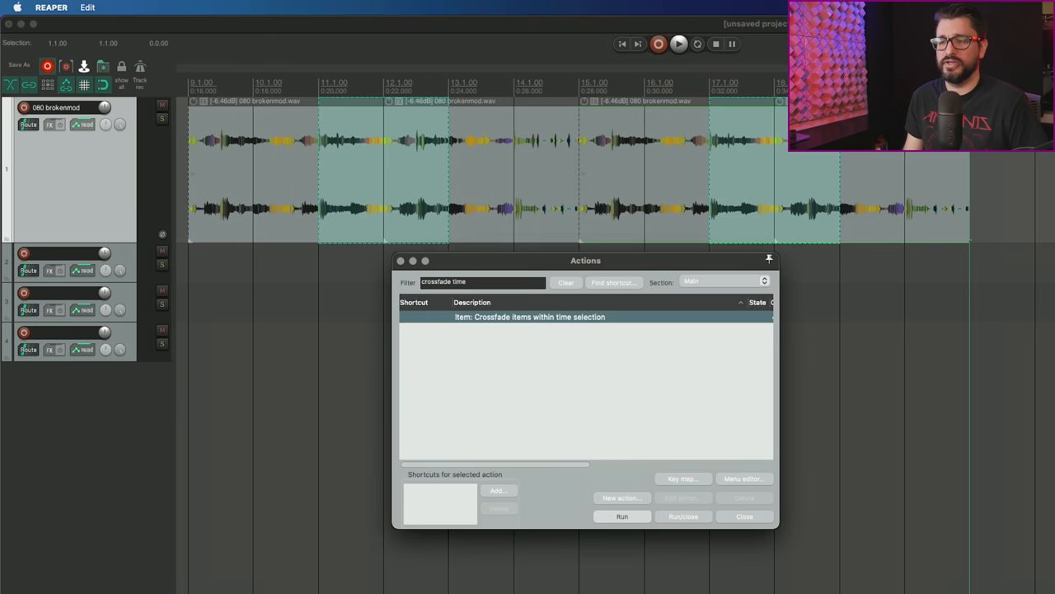
left_click(620, 516)
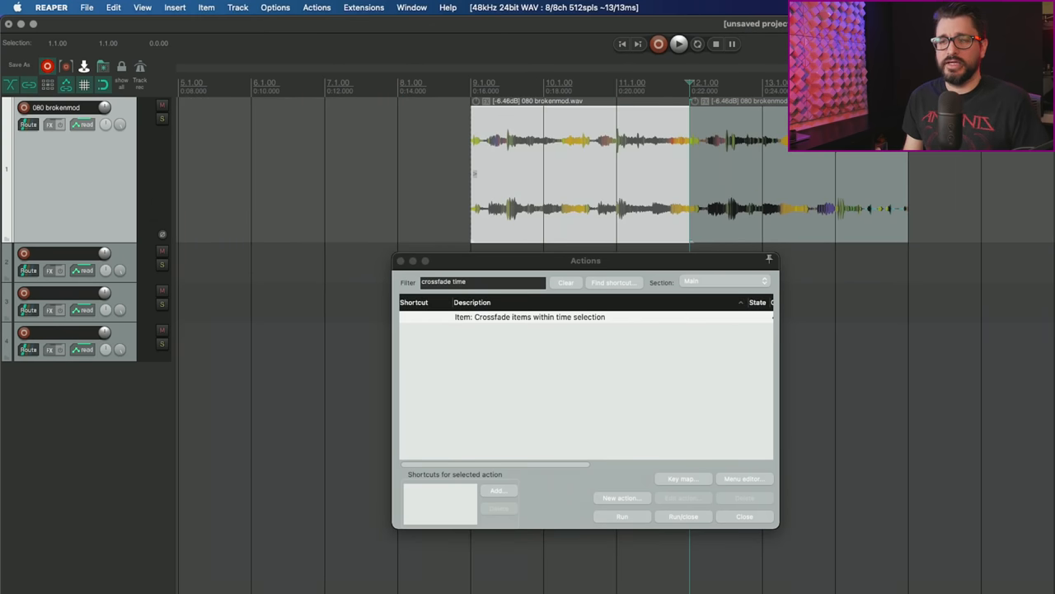
mouse_move(551, 168)
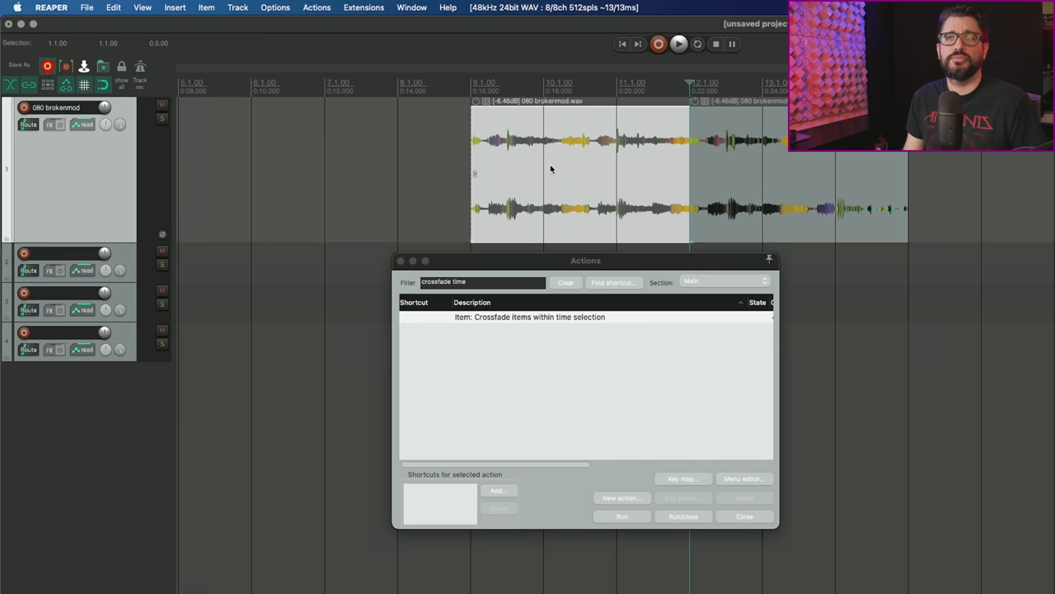
mouse_move(564, 172)
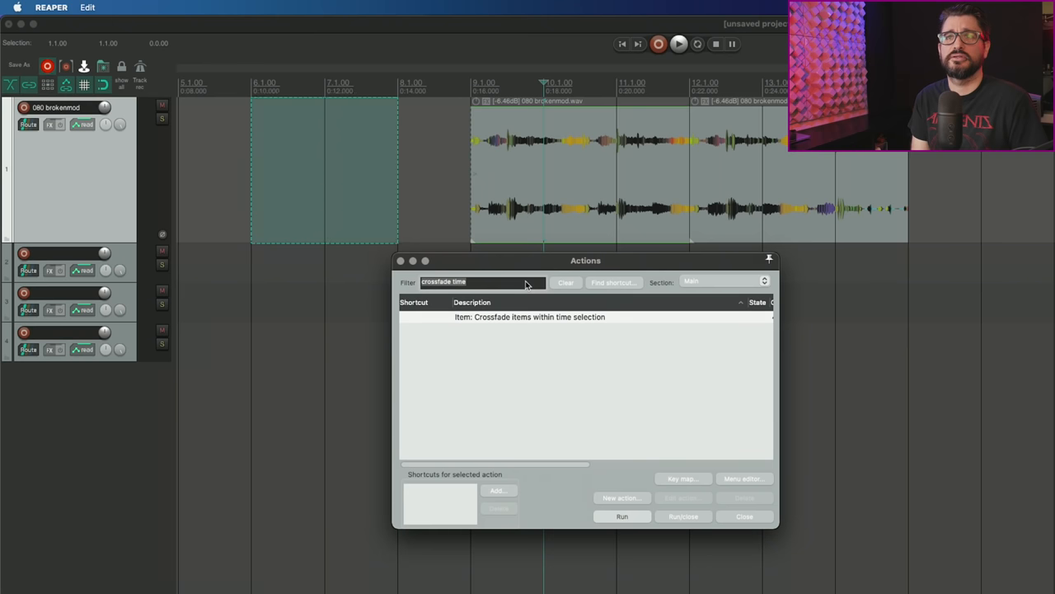
Run 'Razor edit: Move nearest area edge to edit cursor', then reach the razor-area mouse modifiers.
type("move ner")
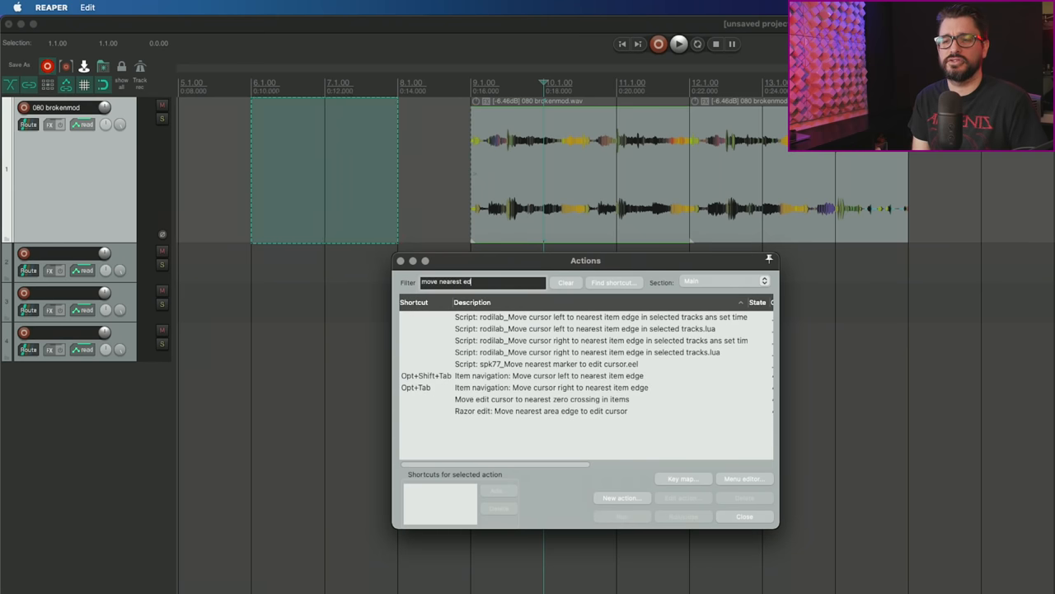
left_click(532, 410)
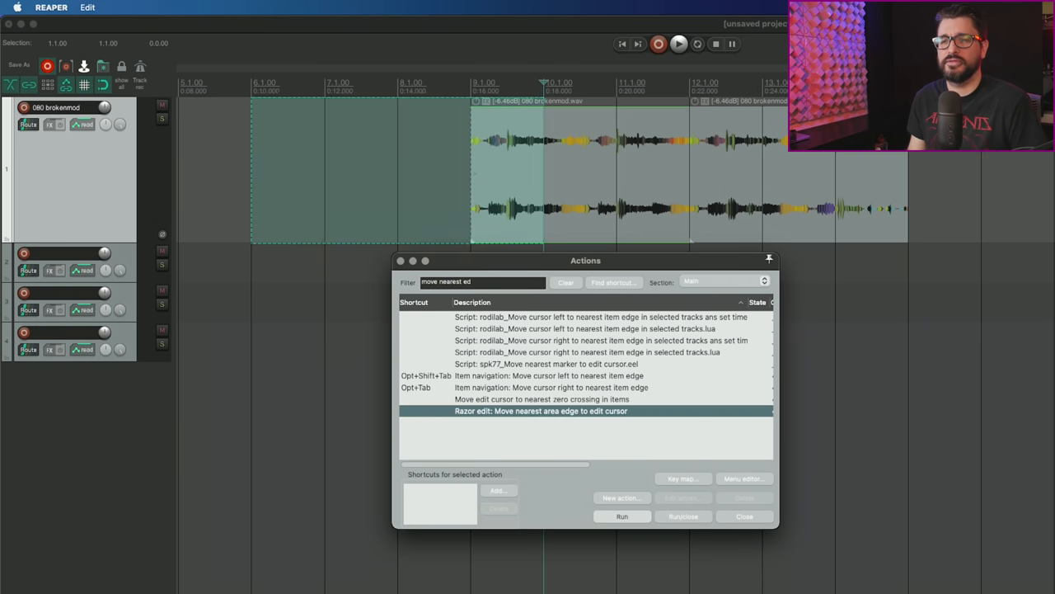
mouse_move(815, 205)
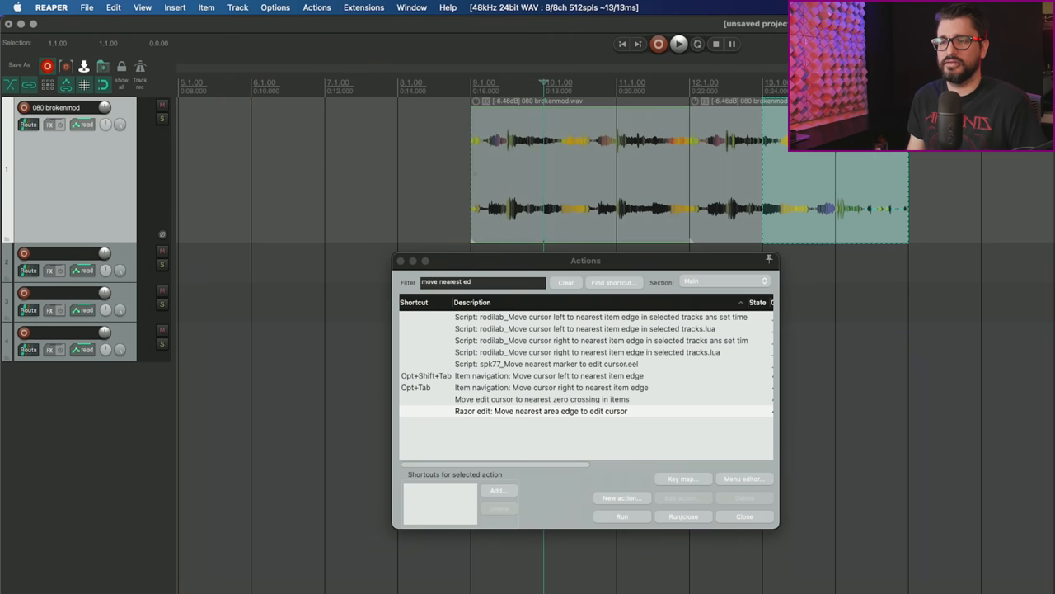
left_click(545, 410)
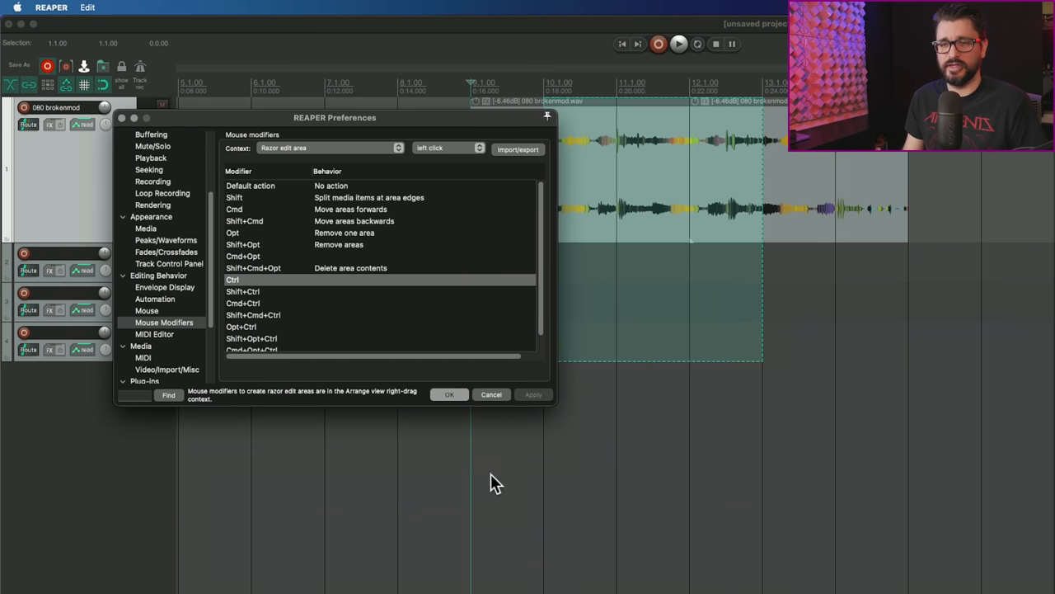
mouse_move(739, 482)
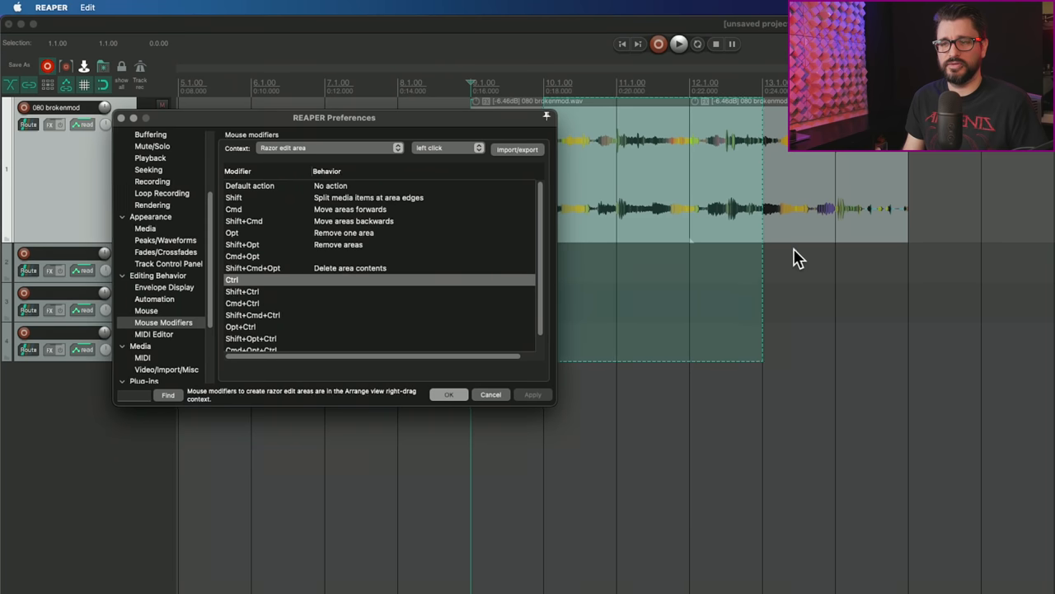
Drag the razor edit area to cover the drum loop's latter half and the lower tracks.
left_click_drag(333, 117, 225, 155)
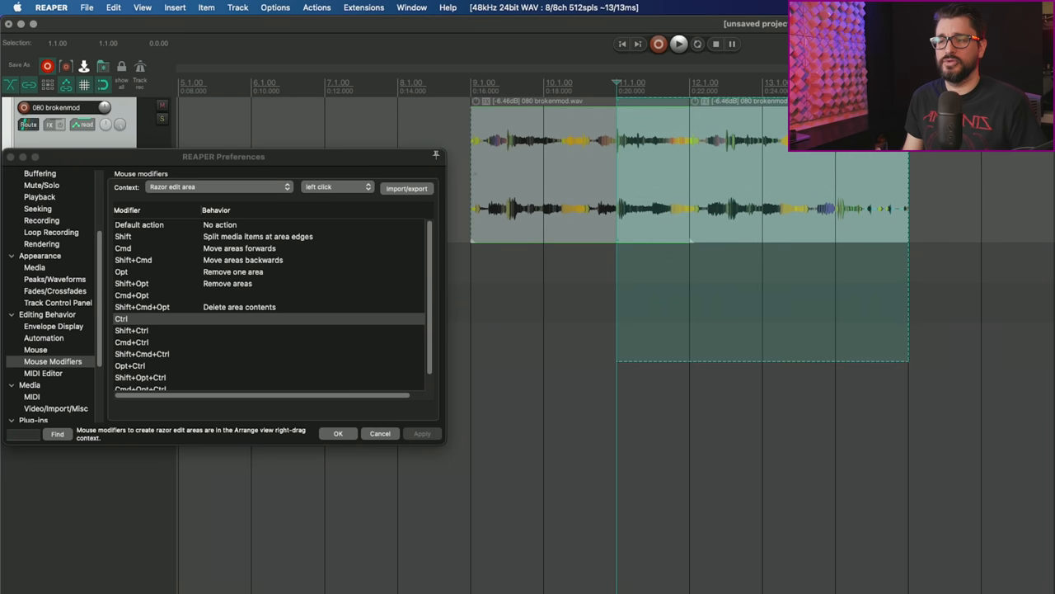
mouse_move(800, 313)
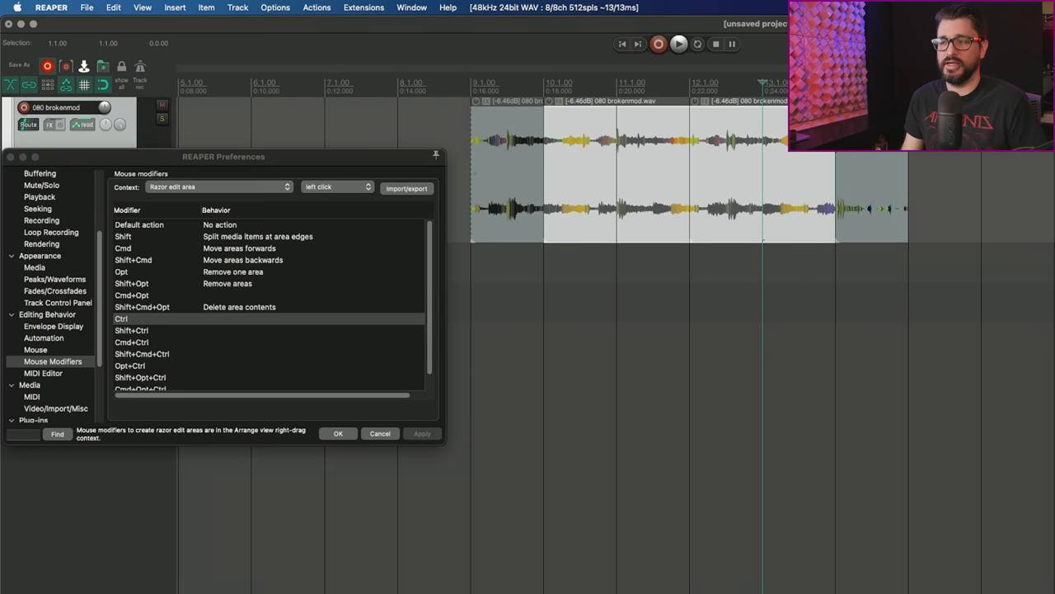
mouse_move(600, 277)
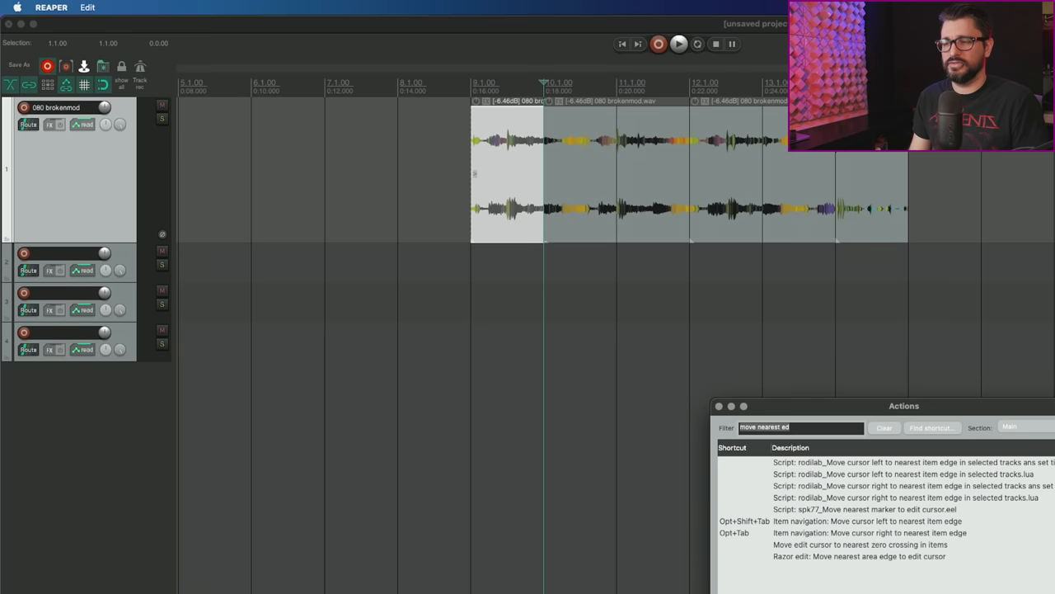
Filter the Actions list for 'item:' and pick Glue items ignoring time selection (Cmd+Opt+G).
left_click_drag(904, 406, 308, 185)
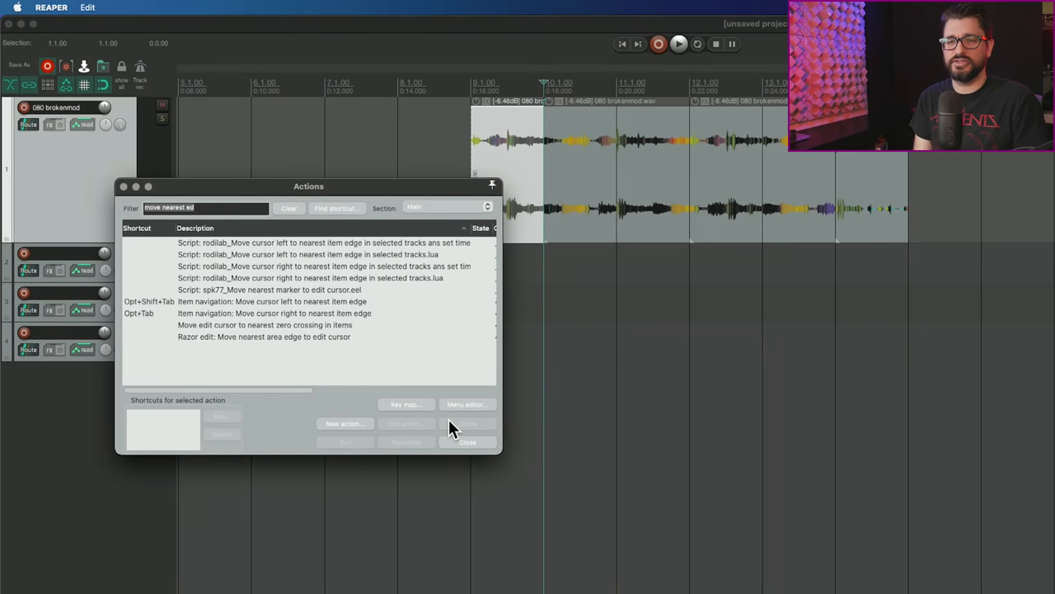
type("item: glue")
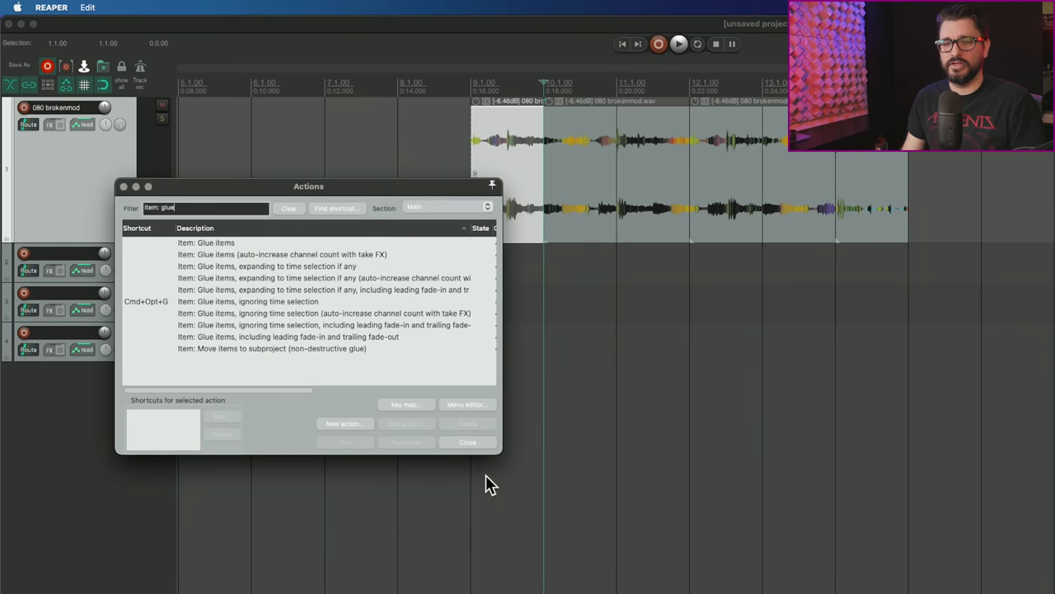
left_click(206, 242)
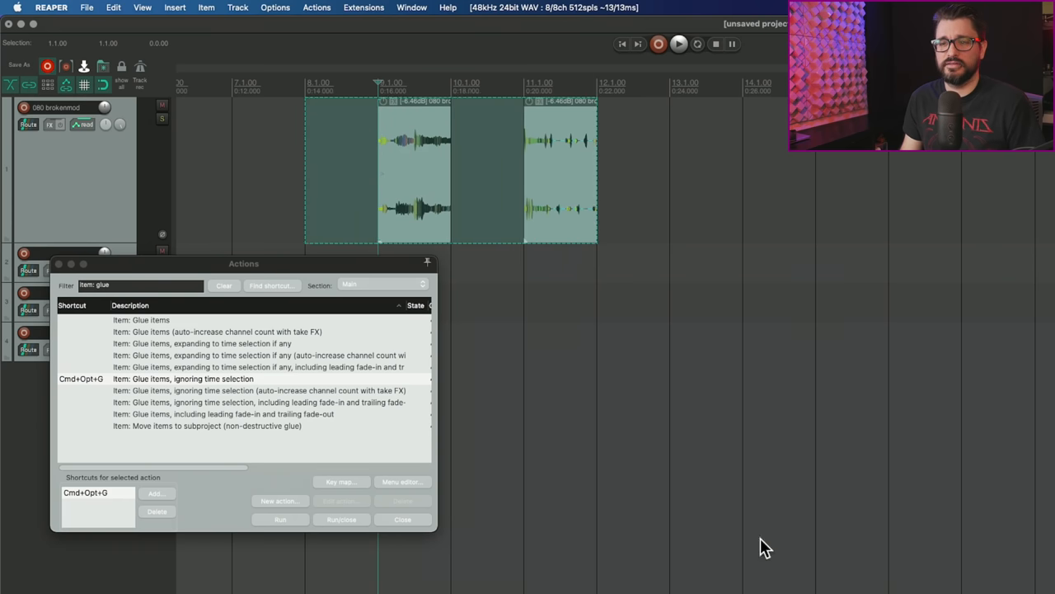
left_click_drag(244, 264, 310, 287)
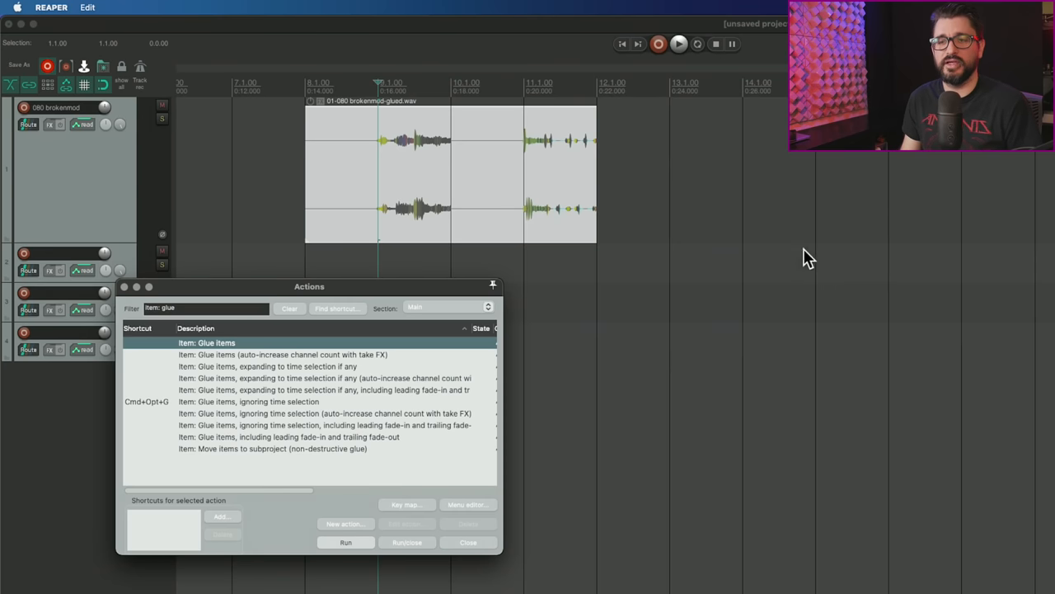
mouse_move(756, 330)
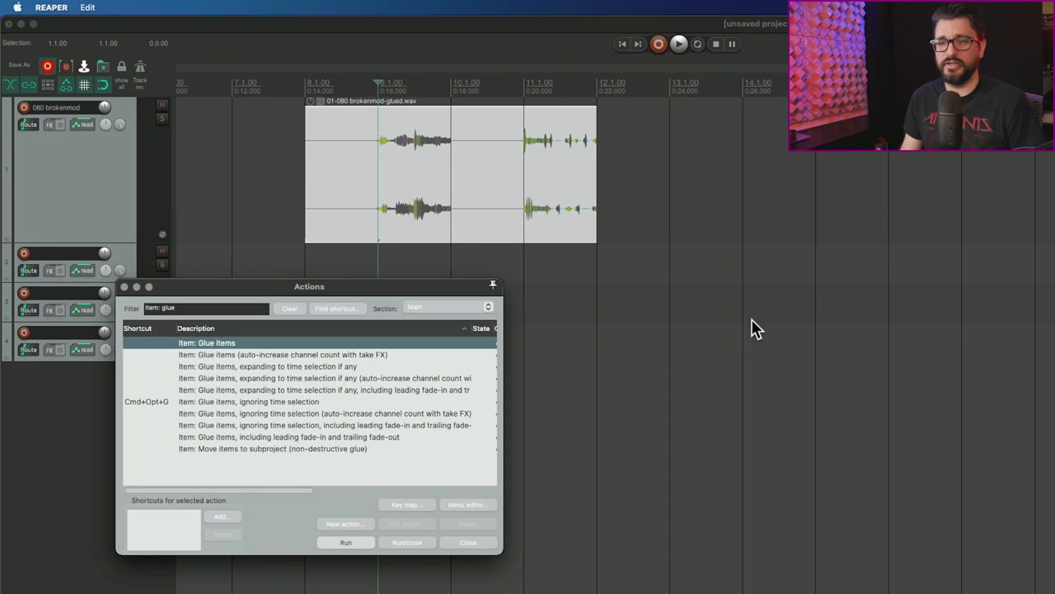
Glue the selected drum loop items on the first track into one item and close the Actions window.
left_click(265, 366)
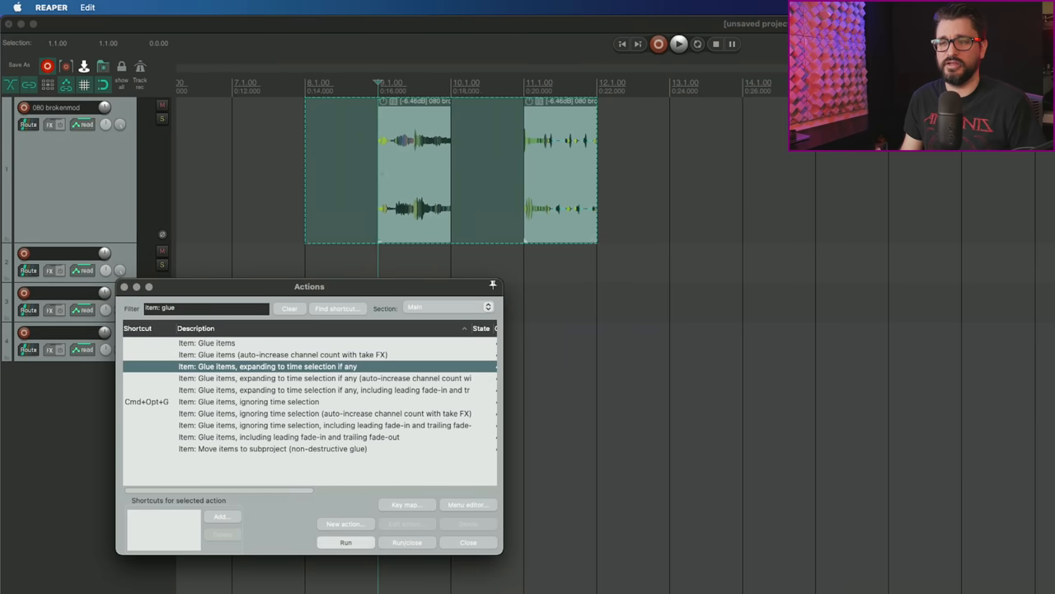
left_click(345, 542)
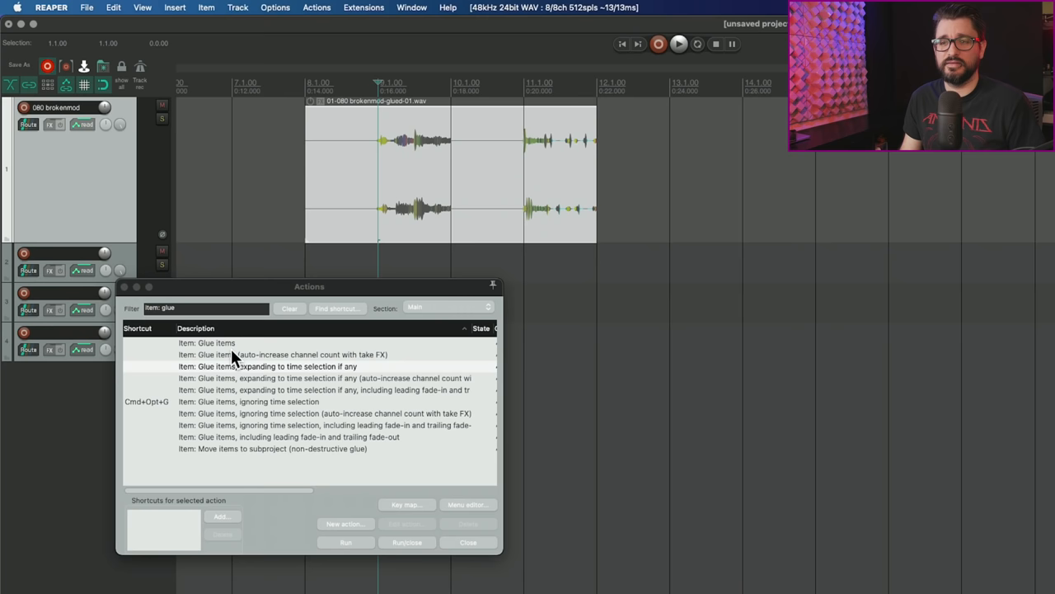
left_click(247, 403)
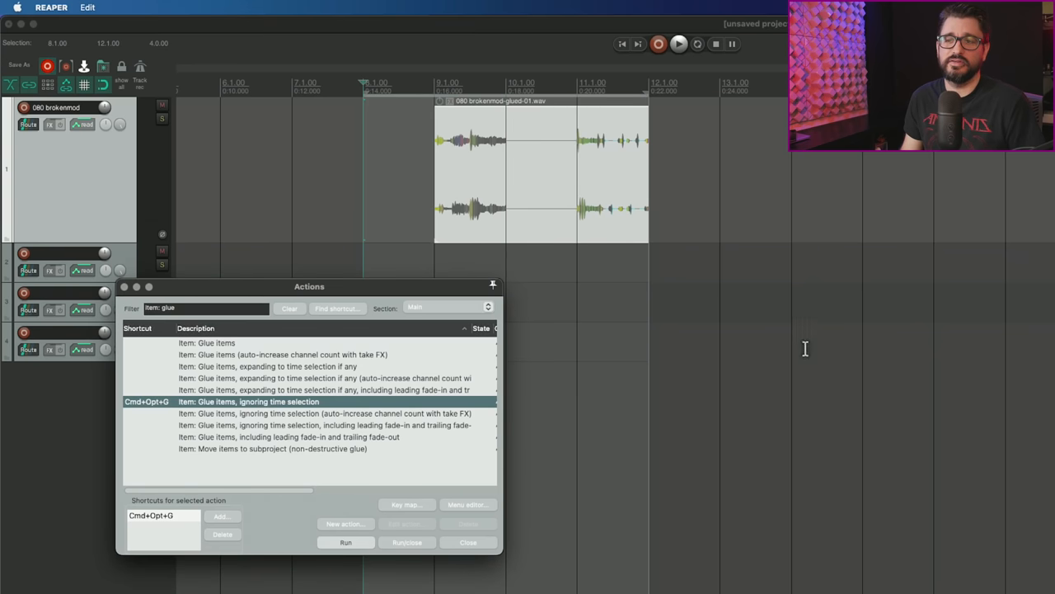
mouse_move(917, 419)
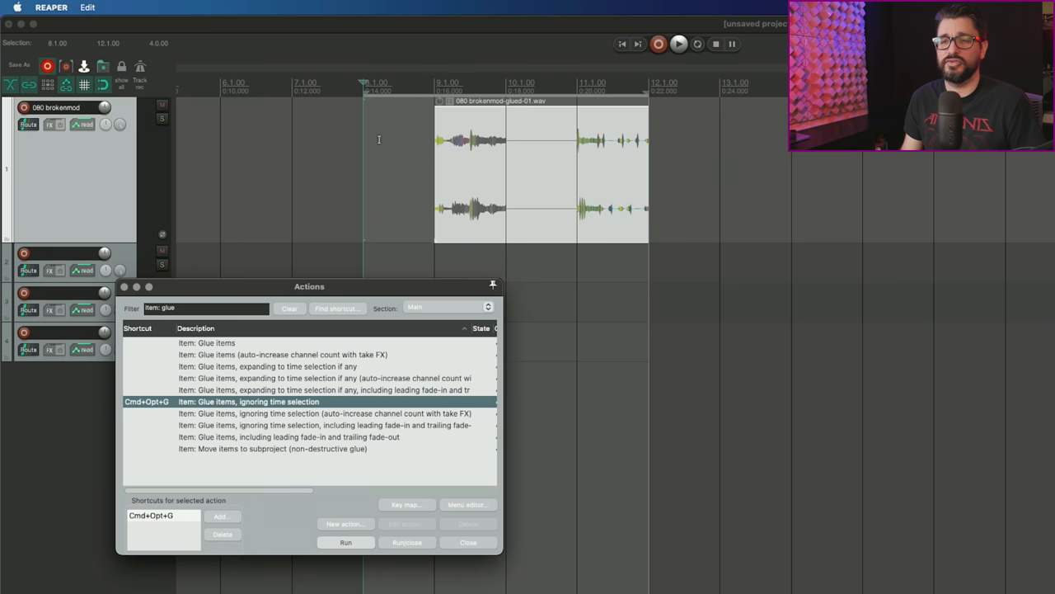
mouse_move(787, 264)
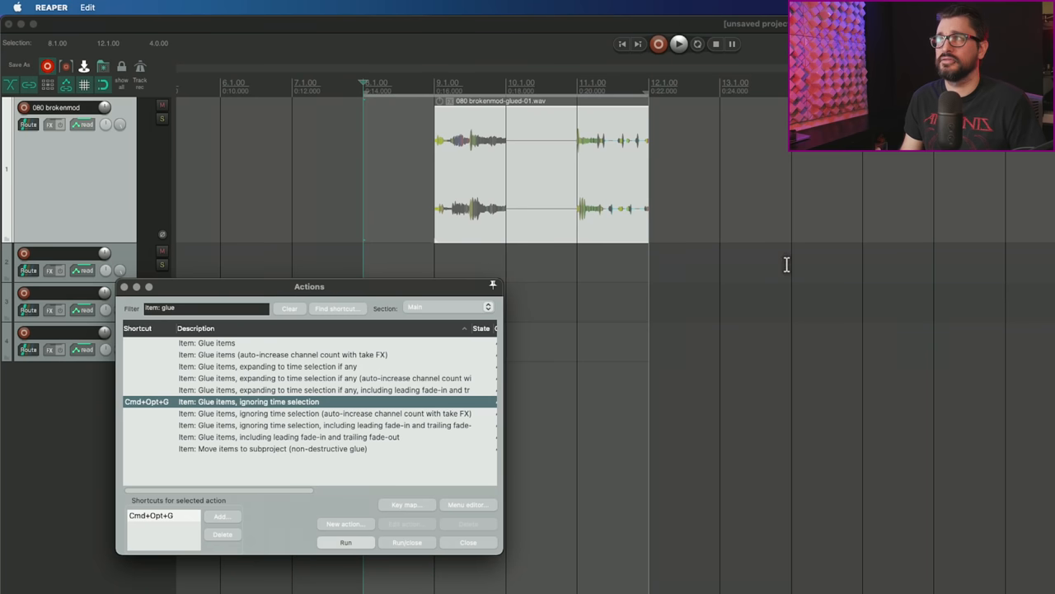
right_click(491, 145)
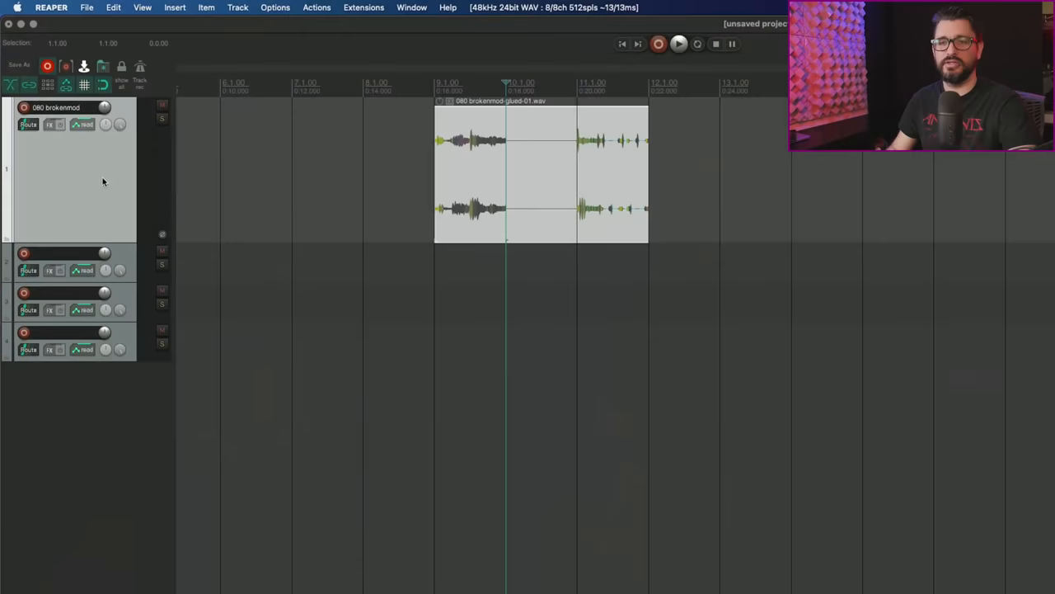
Load JS: 1175 Compressor onto track 1 from the FX browser, leaving the ratio at 4.
left_click(47, 125)
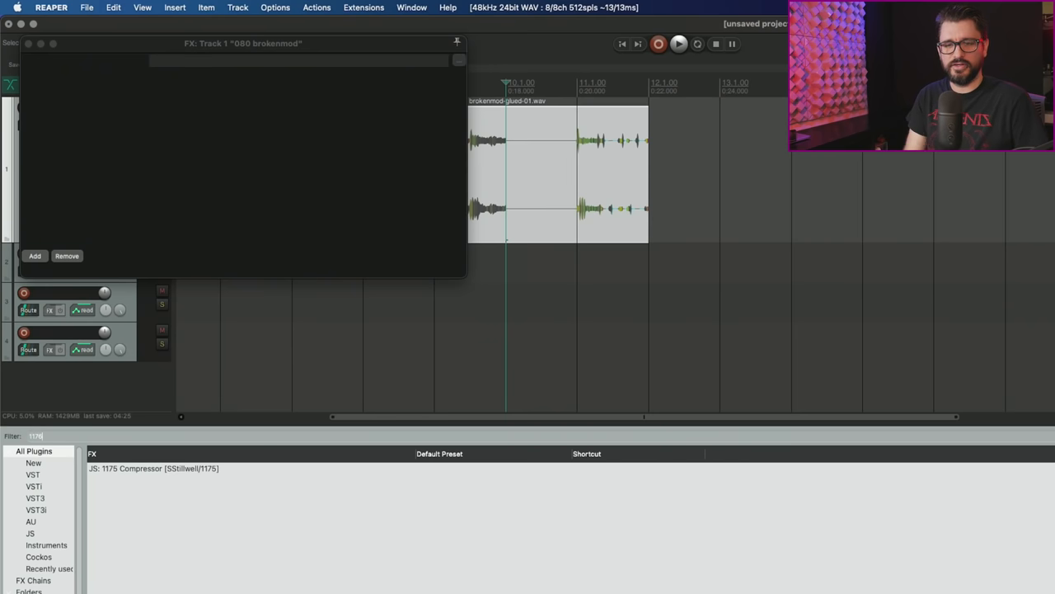
double_click(153, 469)
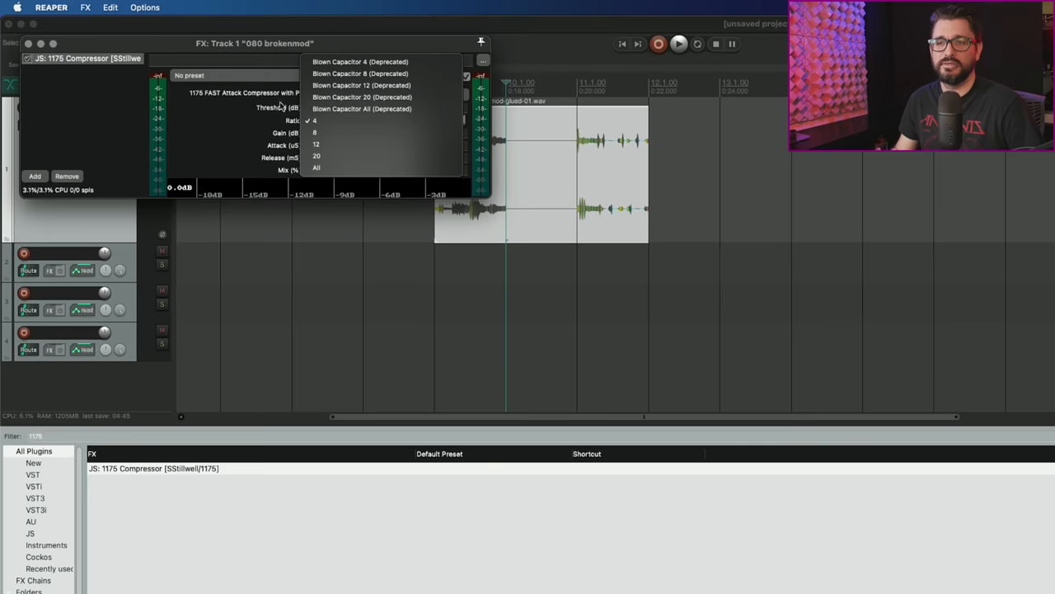
left_click(314, 120)
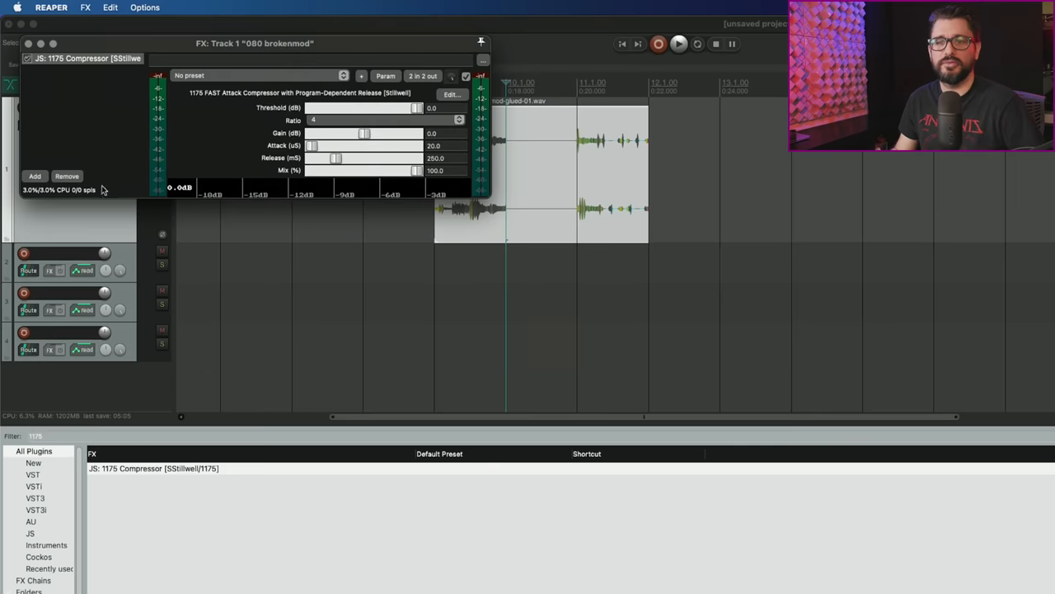
mouse_move(137, 185)
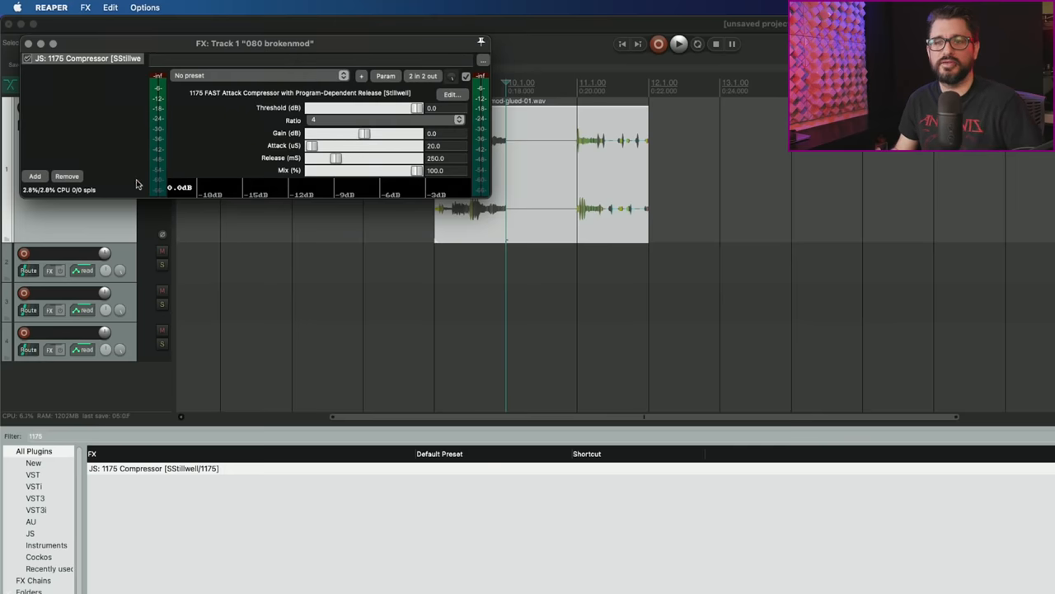
mouse_move(119, 188)
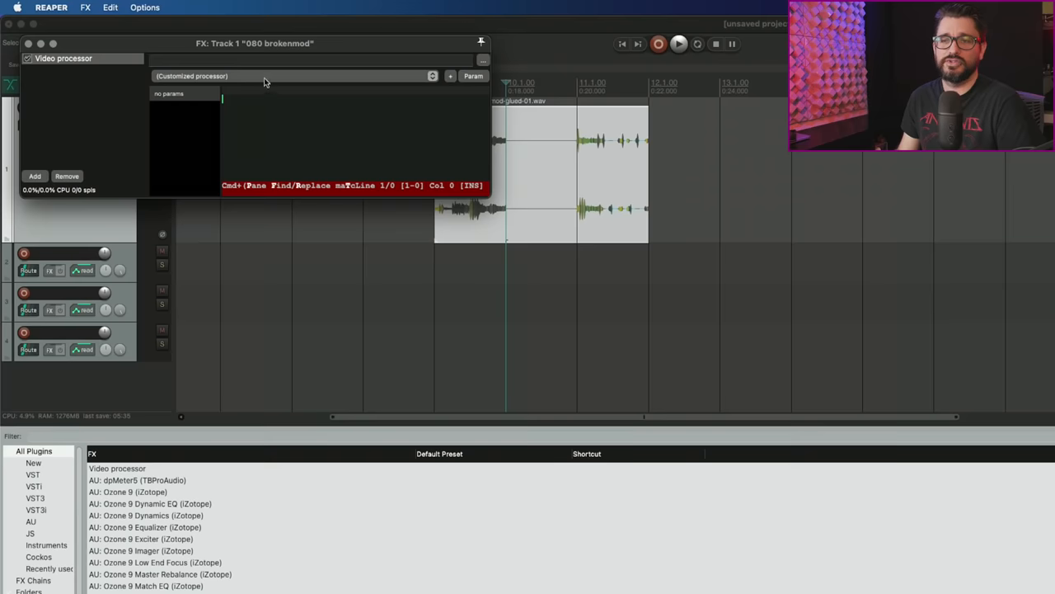
Show the Video processor's preset list of overlays and color tools on track 1.
left_click(289, 75)
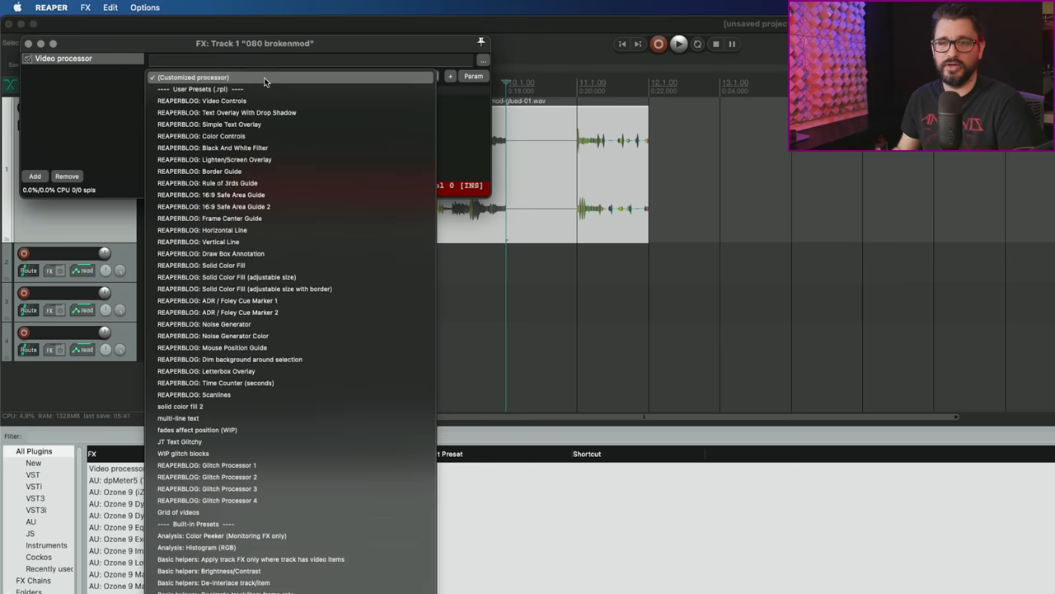
mouse_move(287, 323)
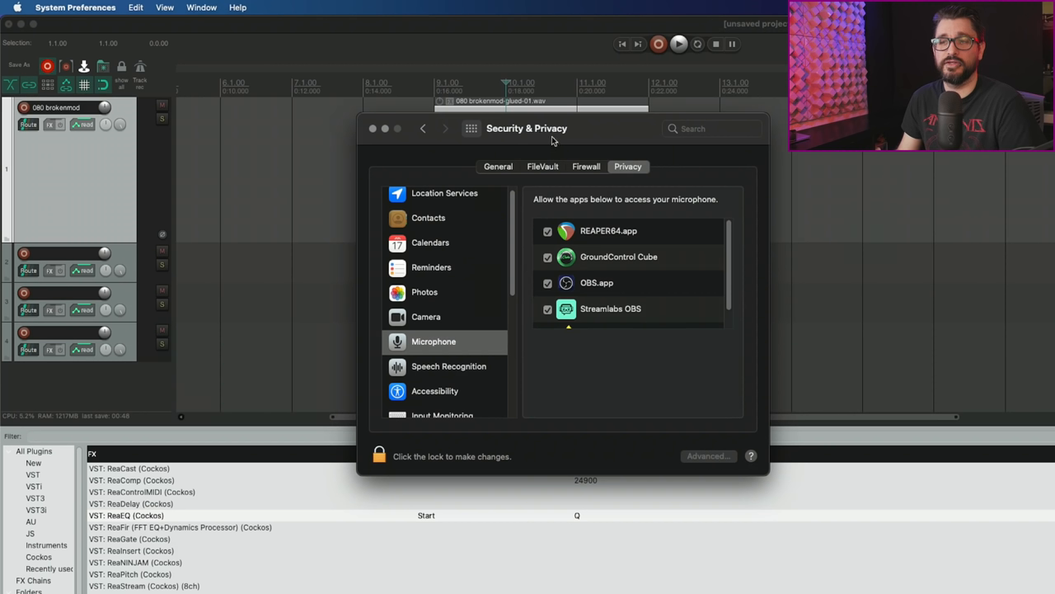
mouse_move(645, 234)
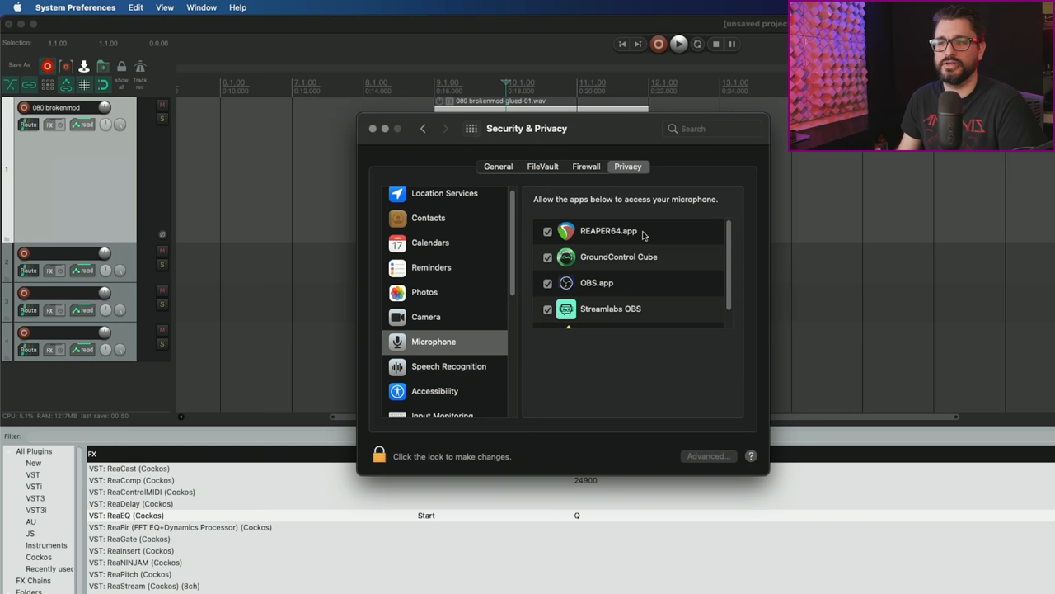
mouse_move(538, 293)
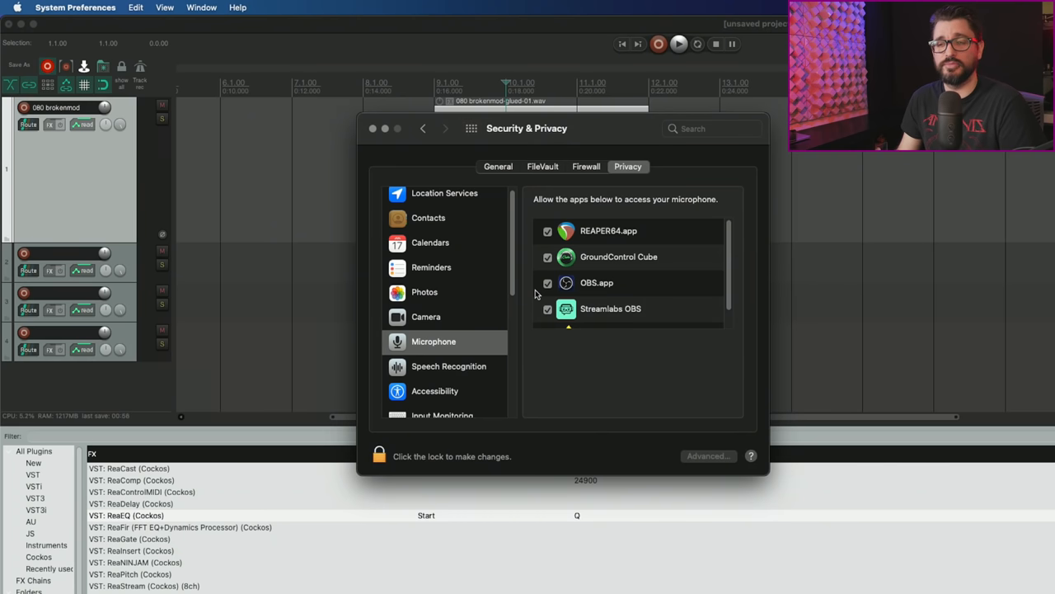
mouse_move(564, 214)
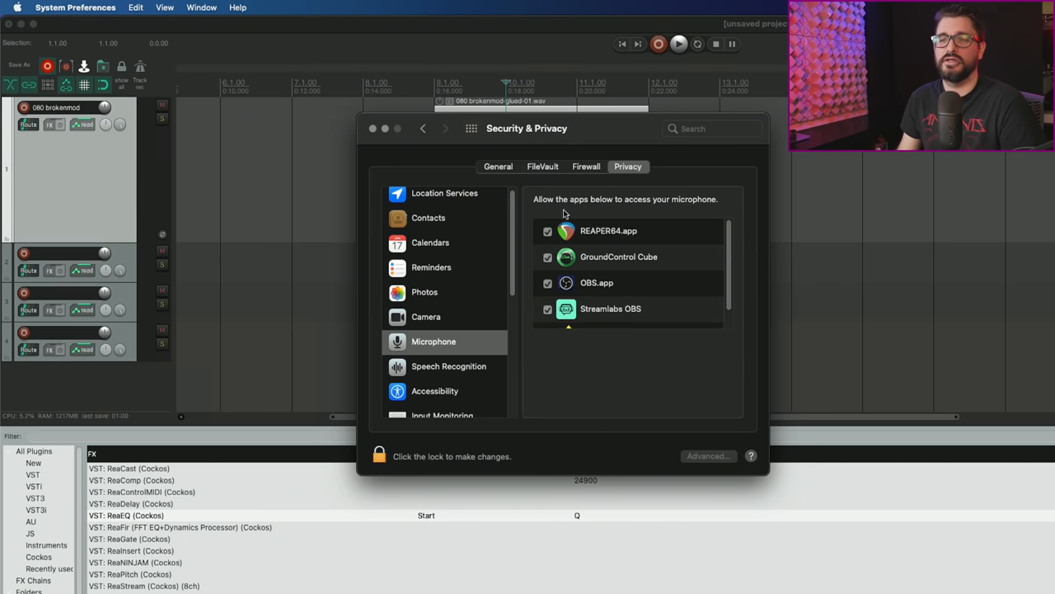
mouse_move(552, 218)
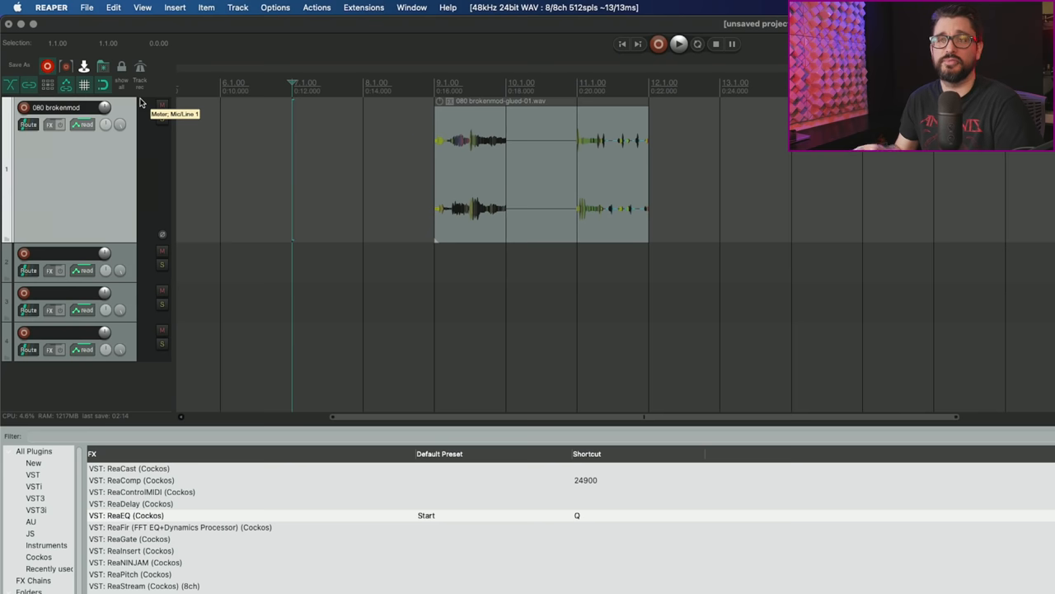
mouse_move(128, 30)
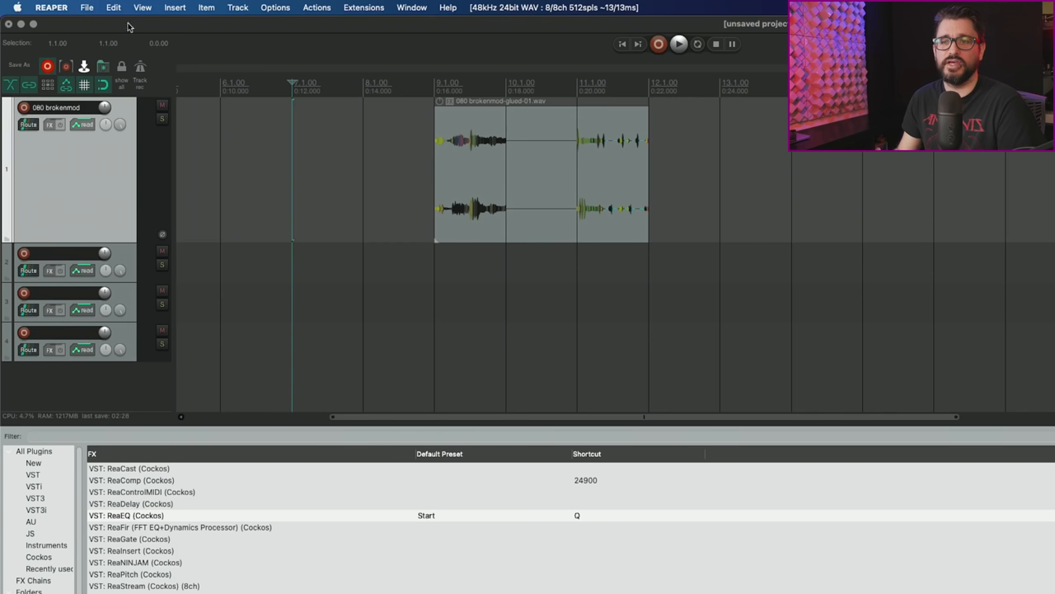
Show the Region/Marker Manager from the View menu and bring up its import options menu.
left_click(141, 6)
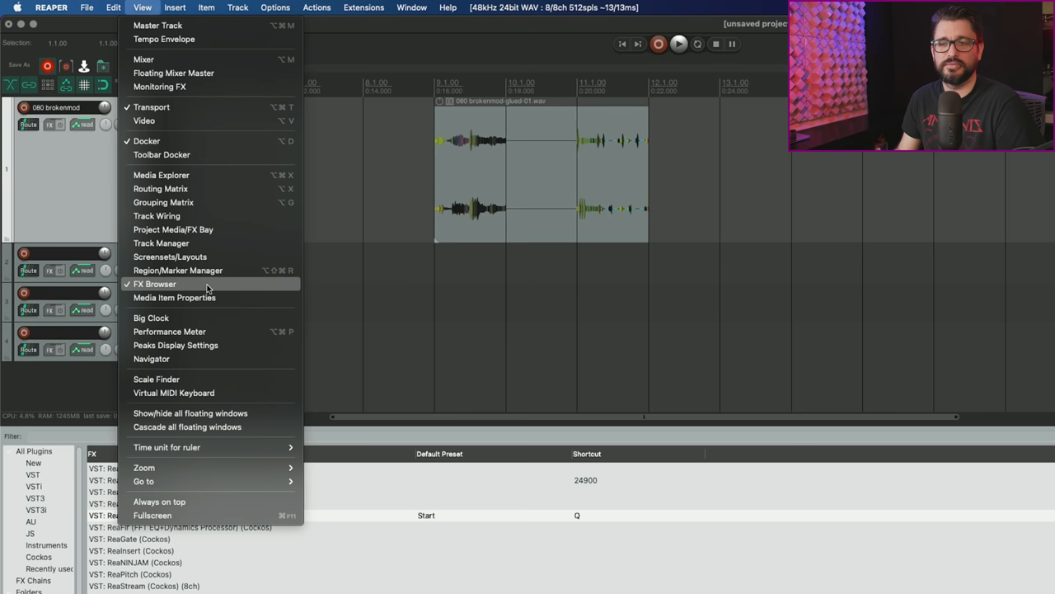
left_click(178, 270)
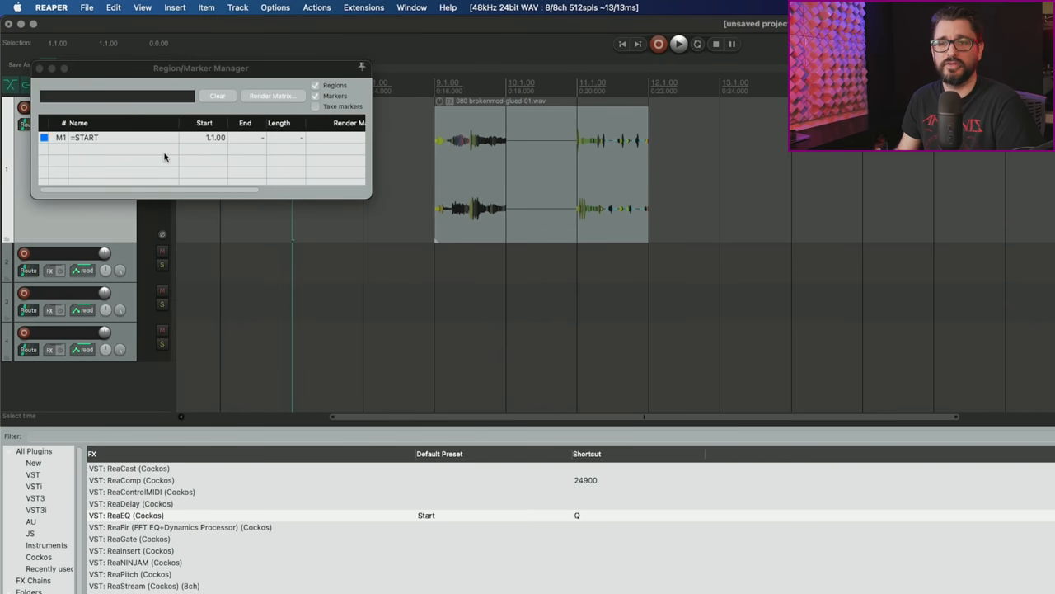
right_click(165, 157)
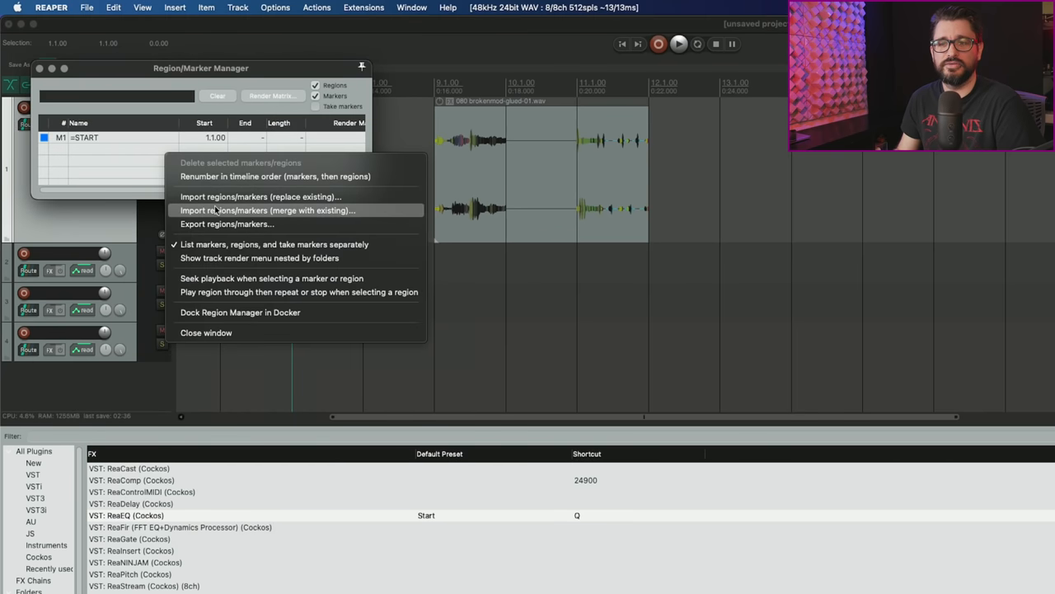
mouse_move(228, 224)
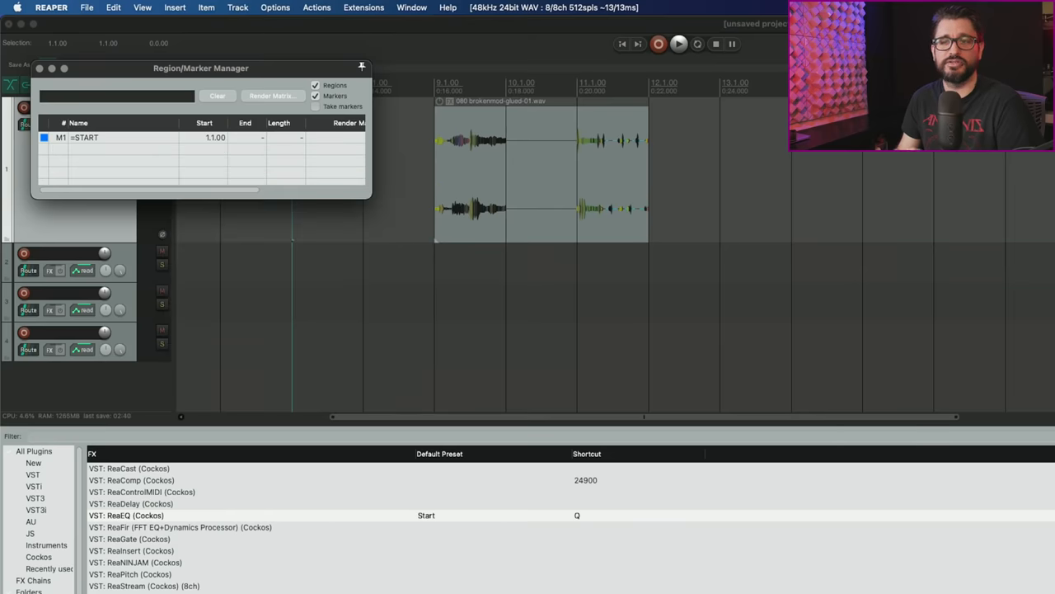
mouse_move(61, 178)
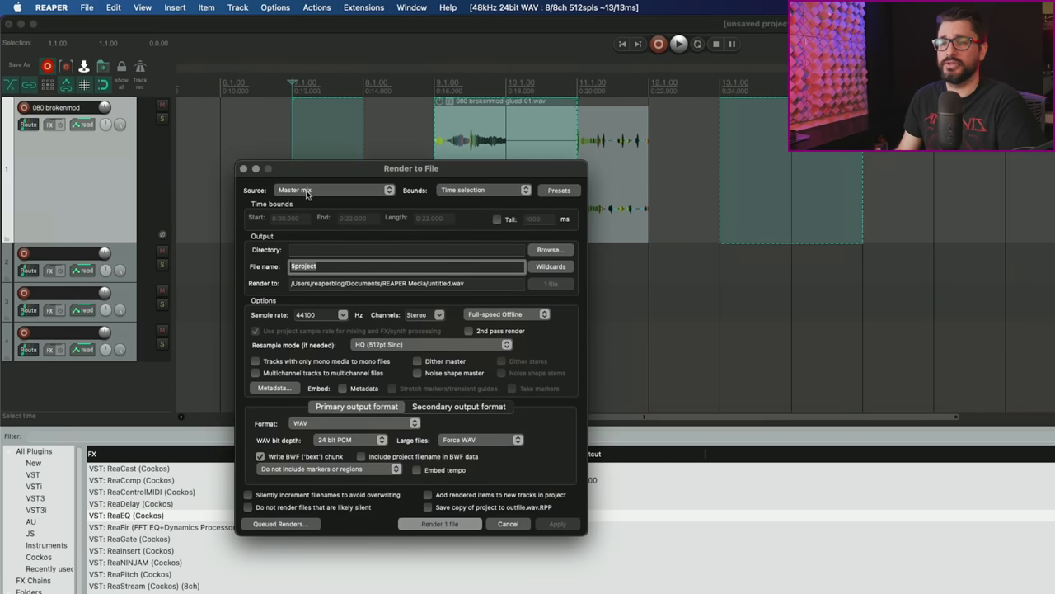
Expand the Source dropdown in the Render to File dialog.
left_click(333, 190)
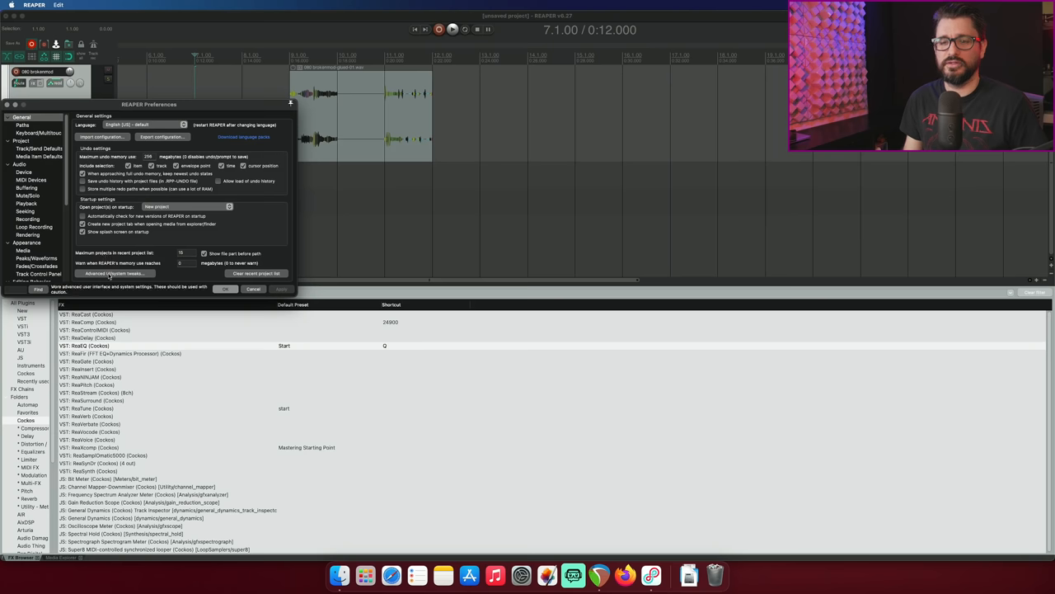
Show the Advanced UI/system tweaks dialog from General preferences, then close it.
left_click(113, 272)
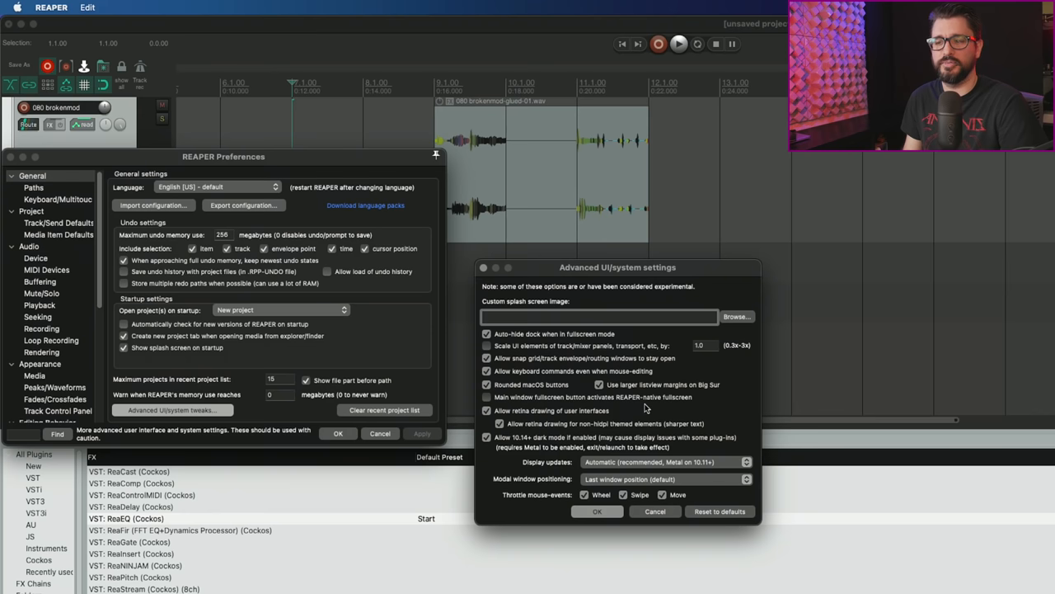
left_click(588, 495)
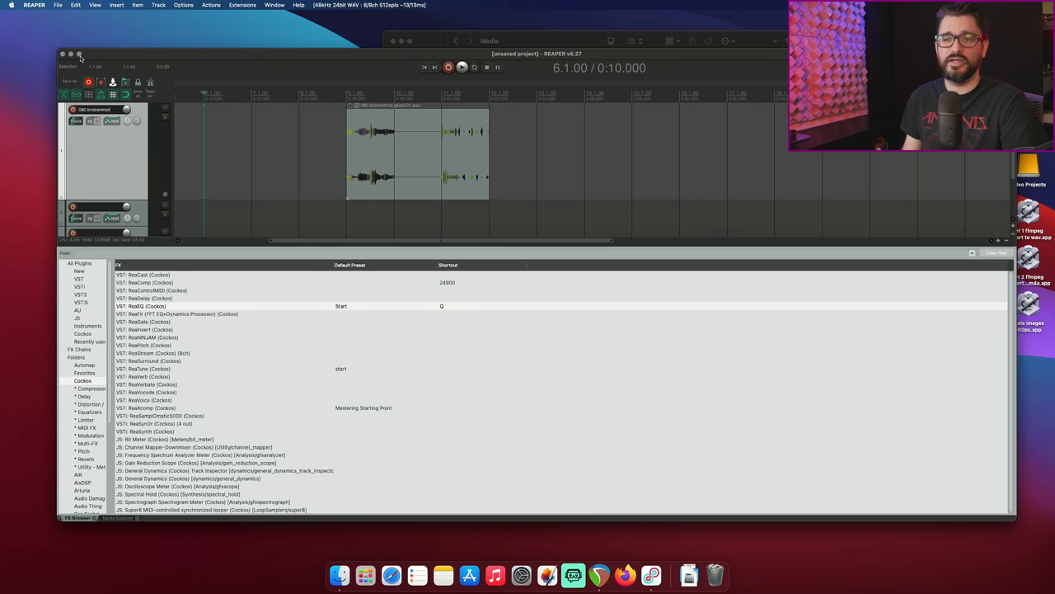
left_click(83, 50)
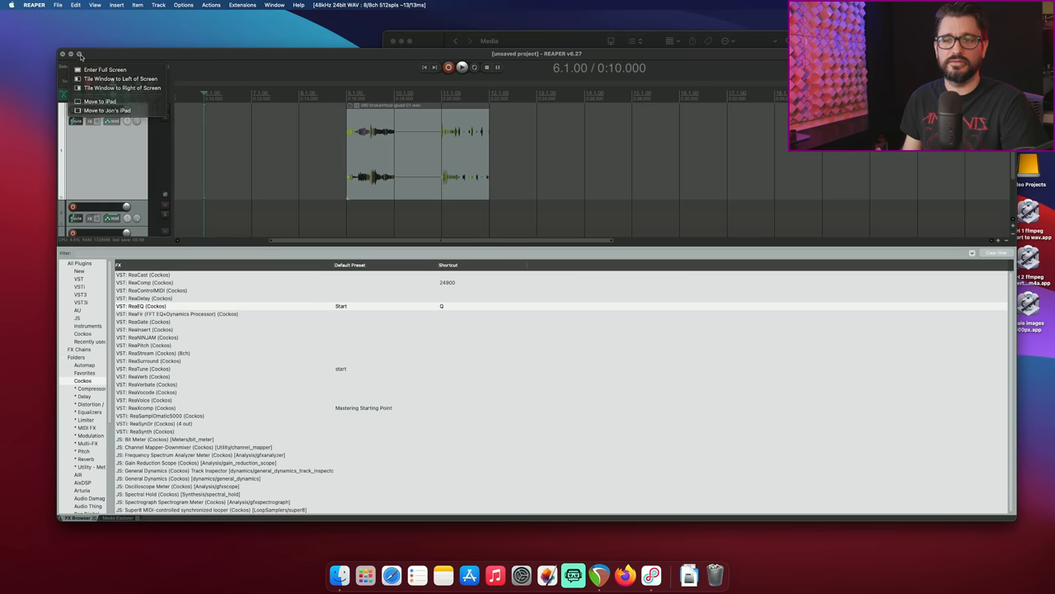
left_click(101, 65)
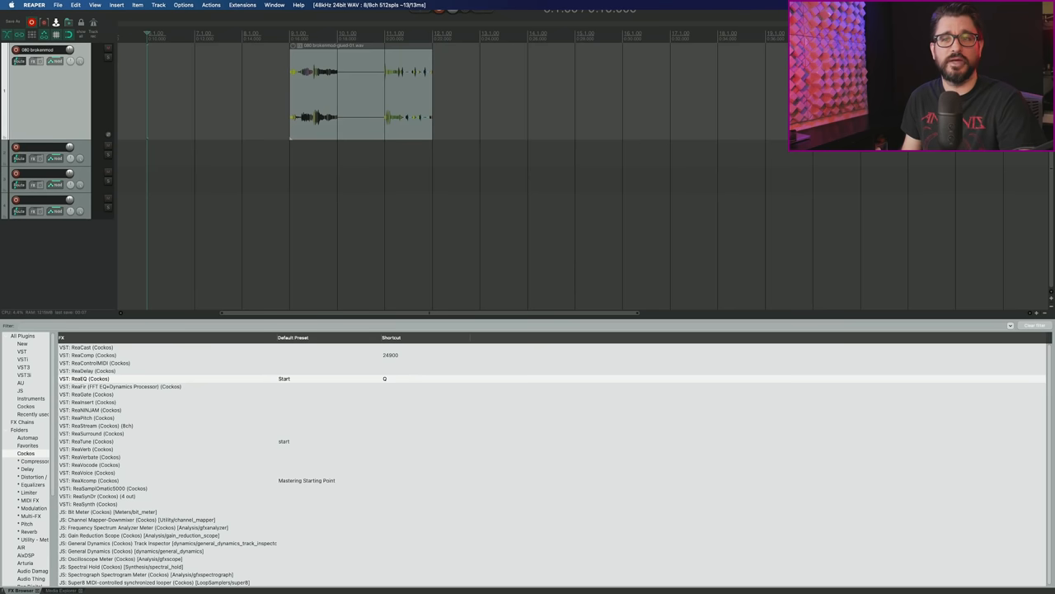
left_click(103, 6)
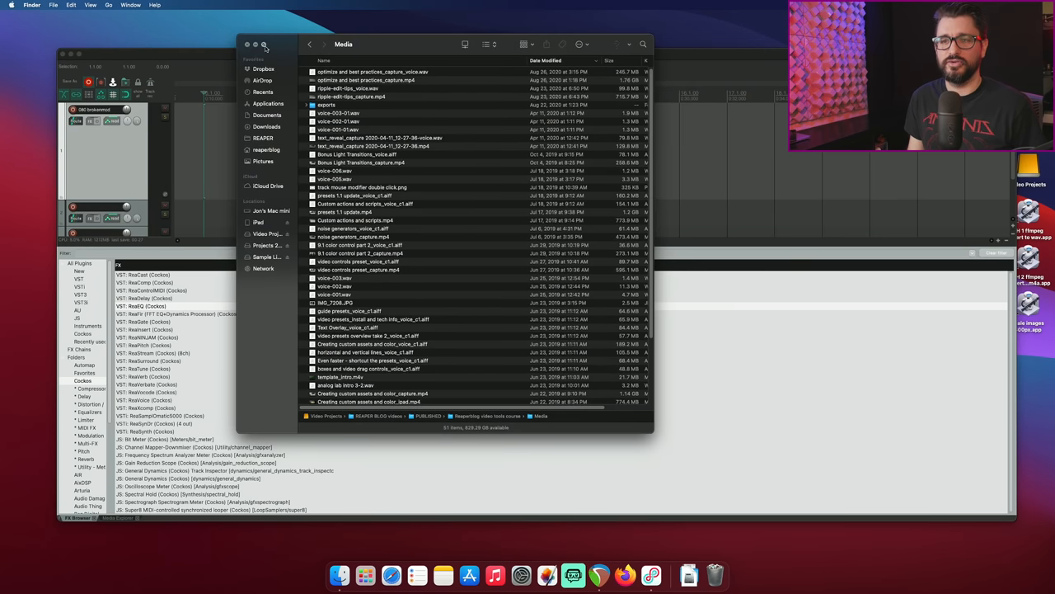
left_click(264, 45)
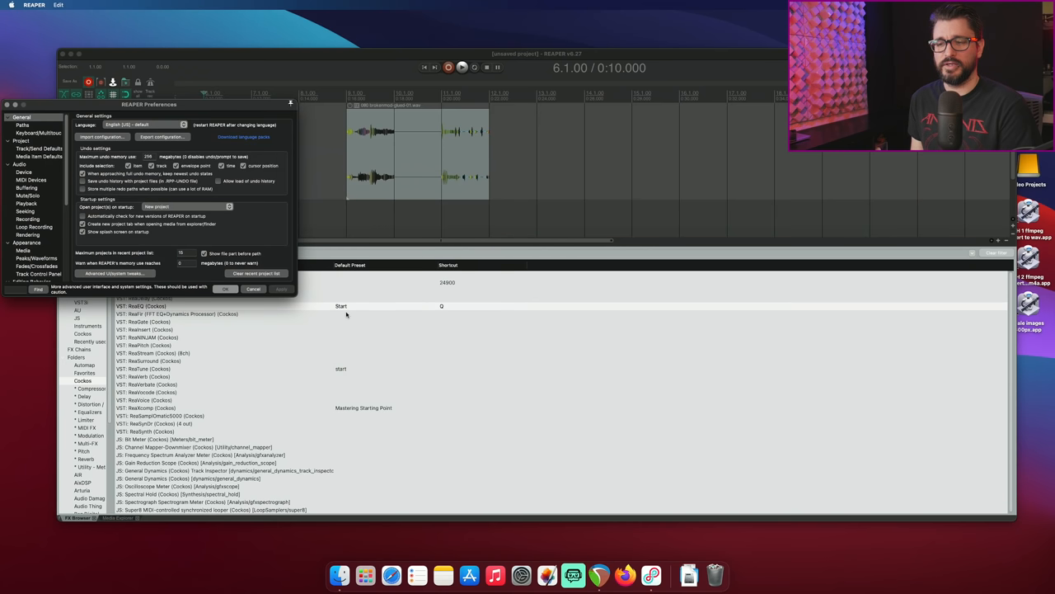
Show the General page of REAPER's Preferences.
left_click(254, 289)
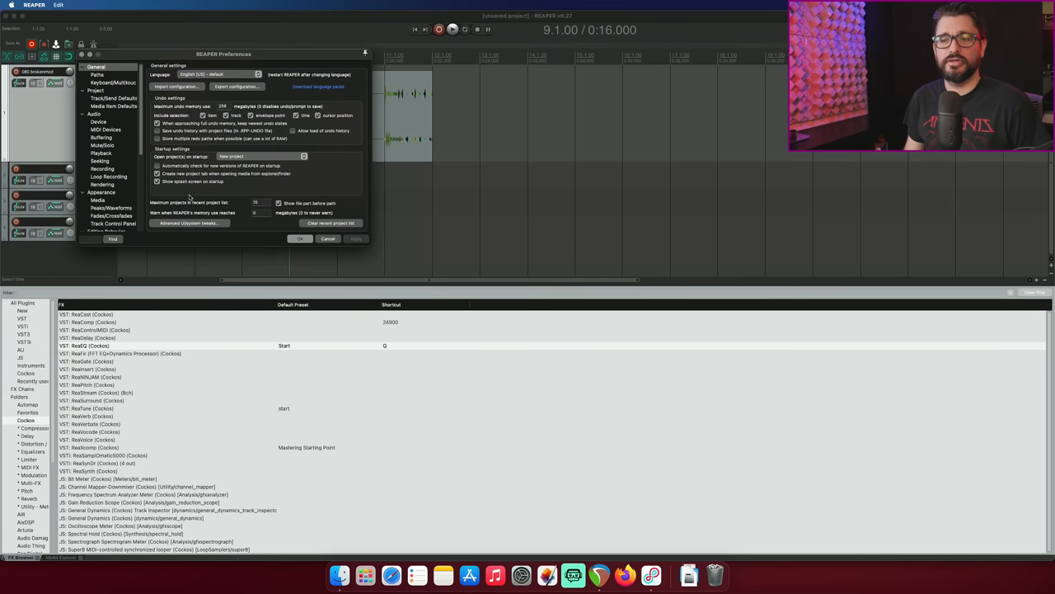
Review the Advanced UI/system tweaks dialog twice without changes, then bring up track 1's FX chain with ReaEQ.
left_click(186, 224)
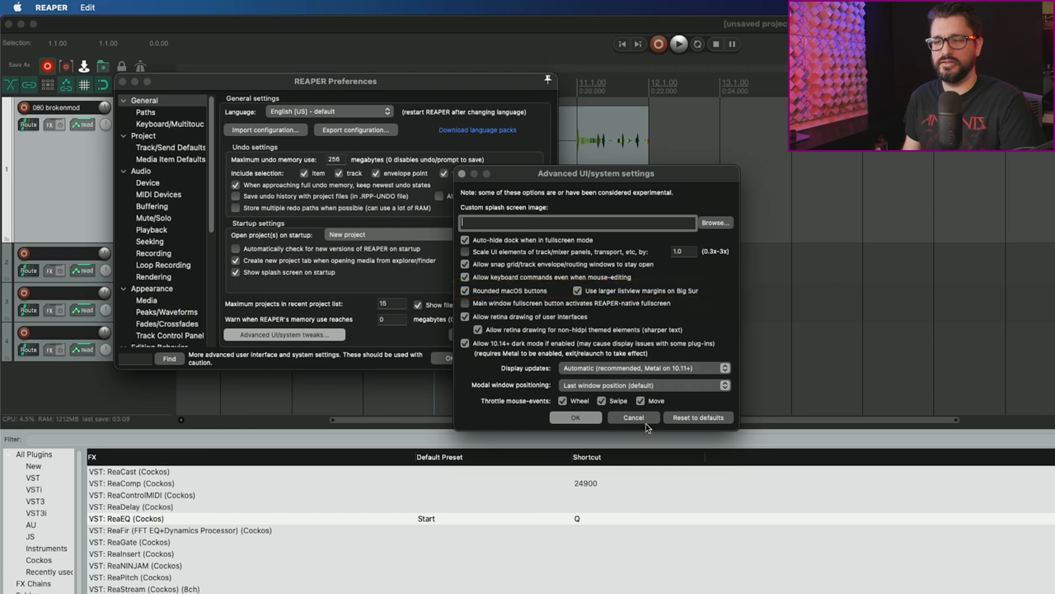
left_click(634, 417)
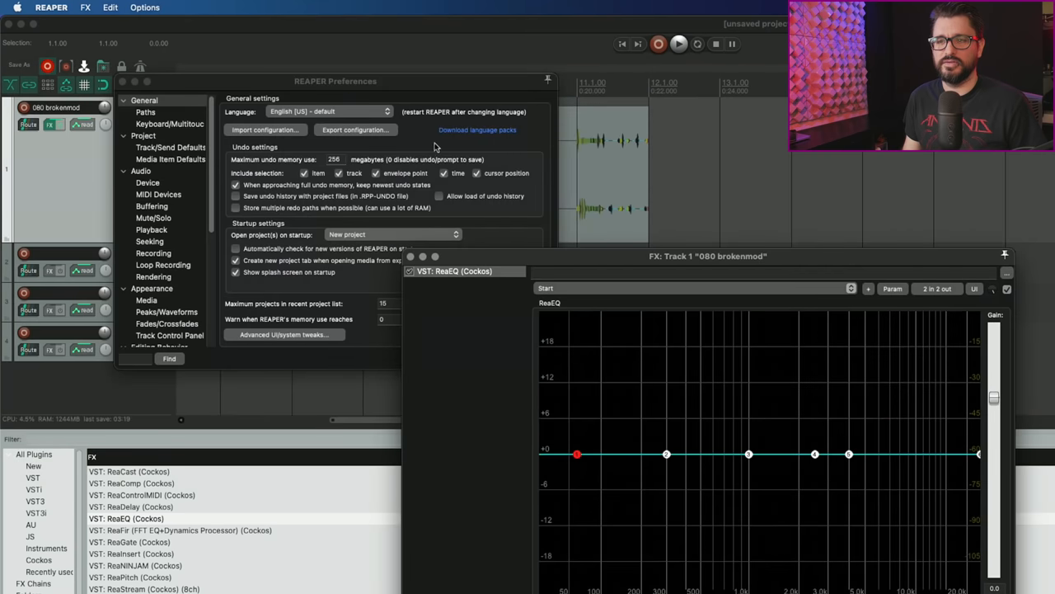
left_click(283, 333)
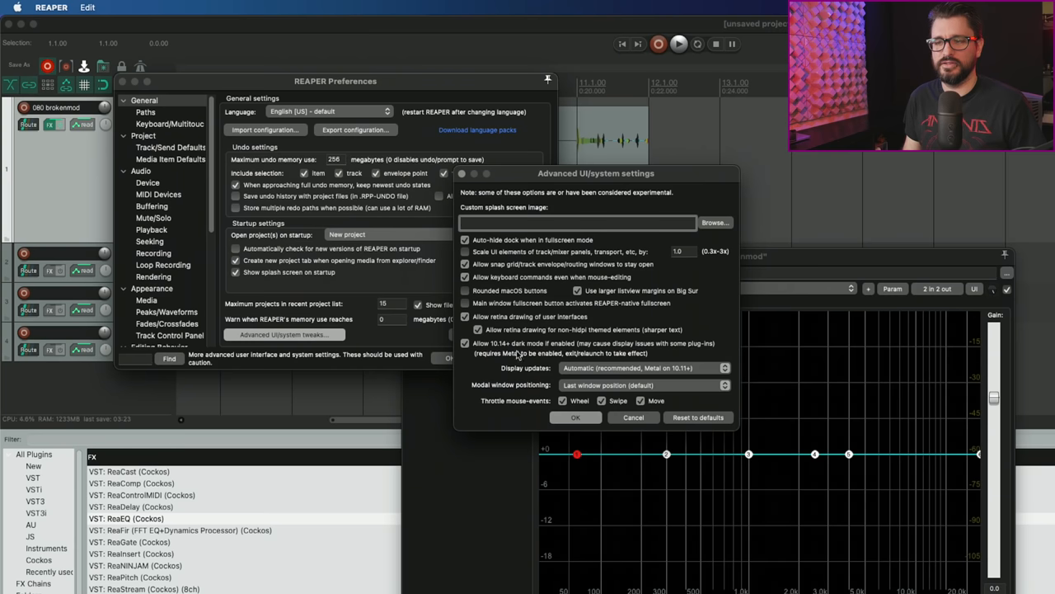
left_click(576, 417)
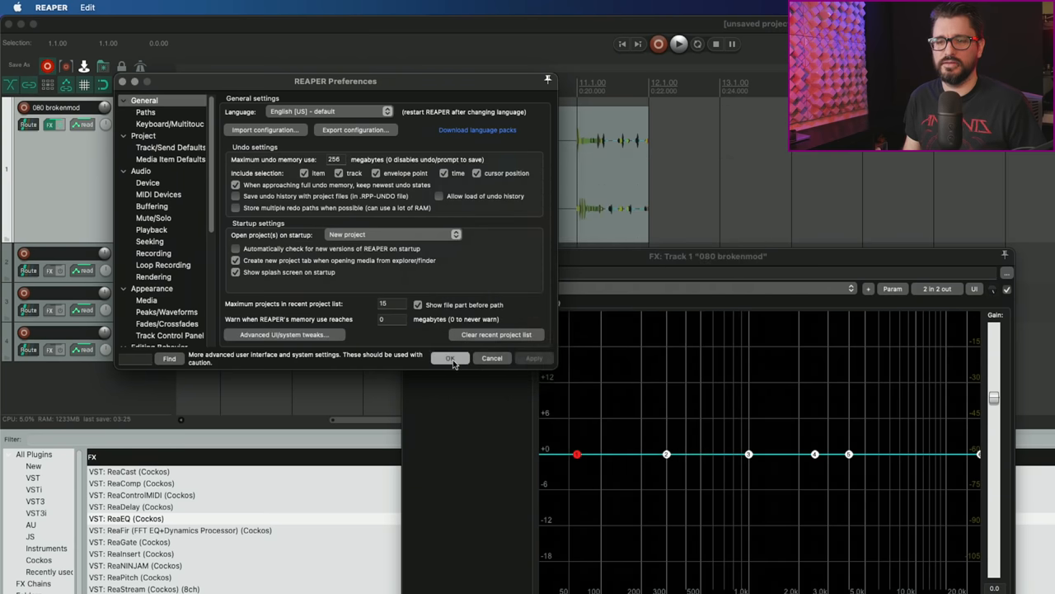
left_click(450, 358)
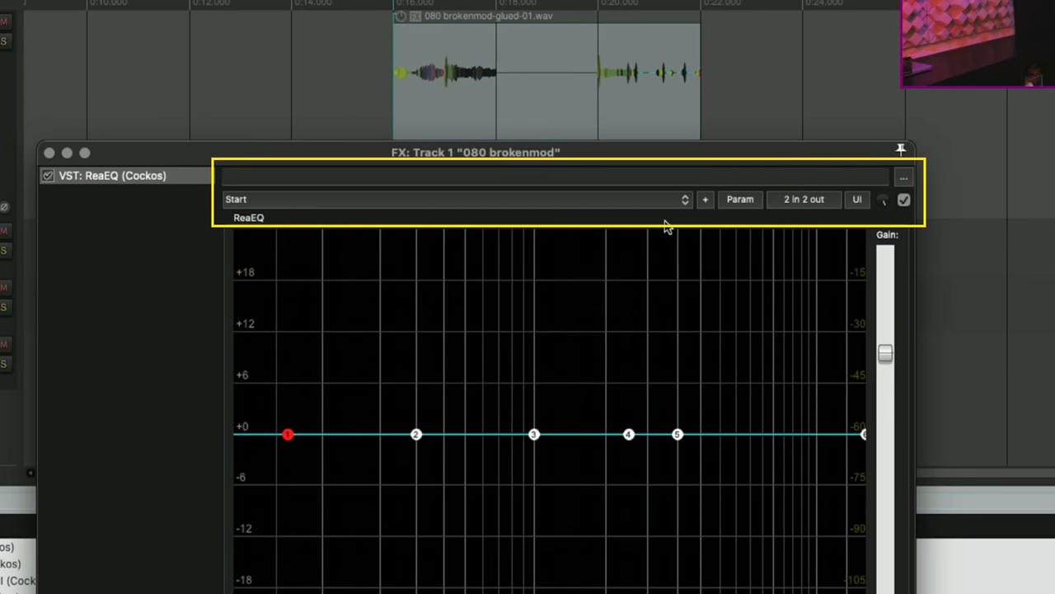
mouse_move(669, 216)
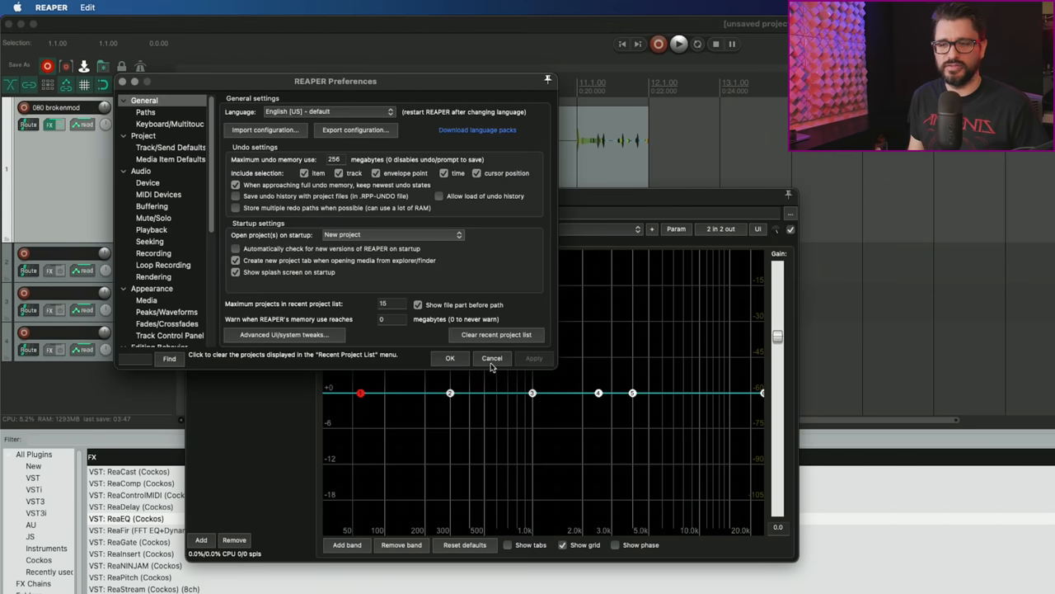
Cancel out of Preferences and show ReaEQ's plug-in pin connector from the '2 in 2 out' button.
left_click(491, 358)
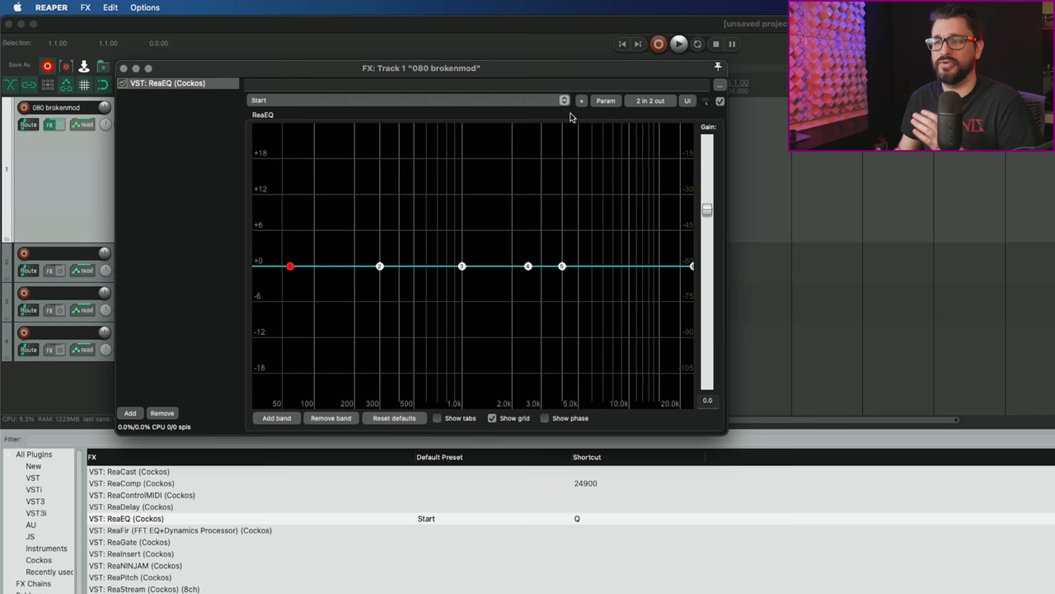
left_click(649, 101)
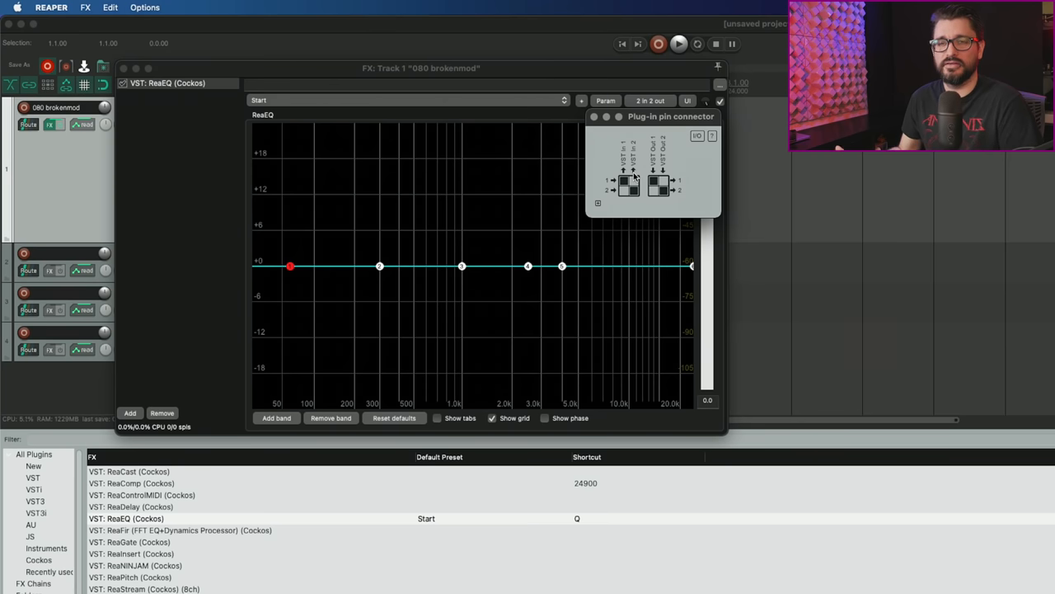
mouse_move(696, 136)
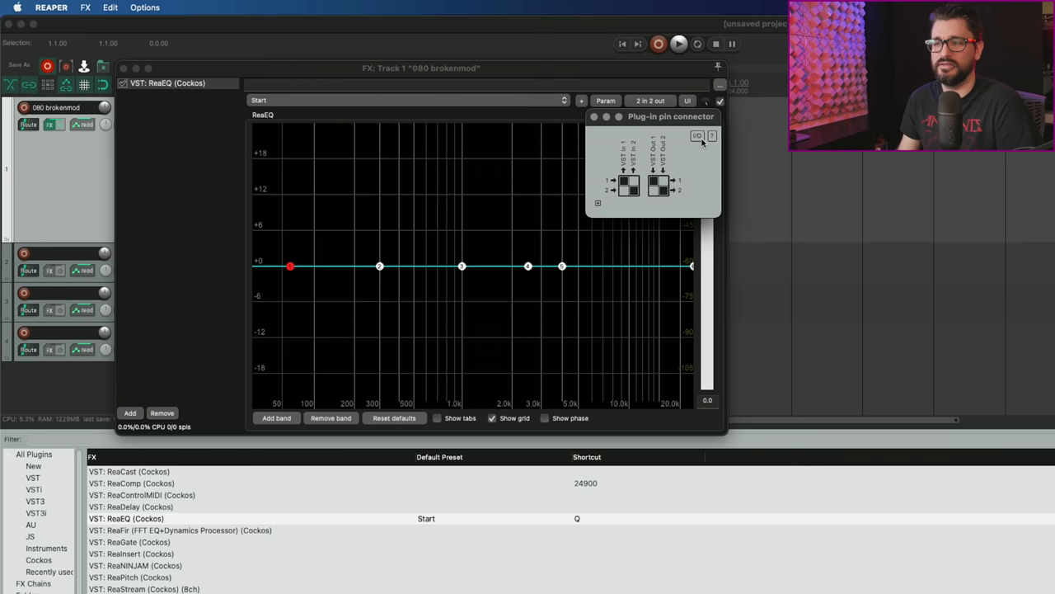
Show the pin connector's audio and MIDI input/output routing options menu.
left_click(694, 136)
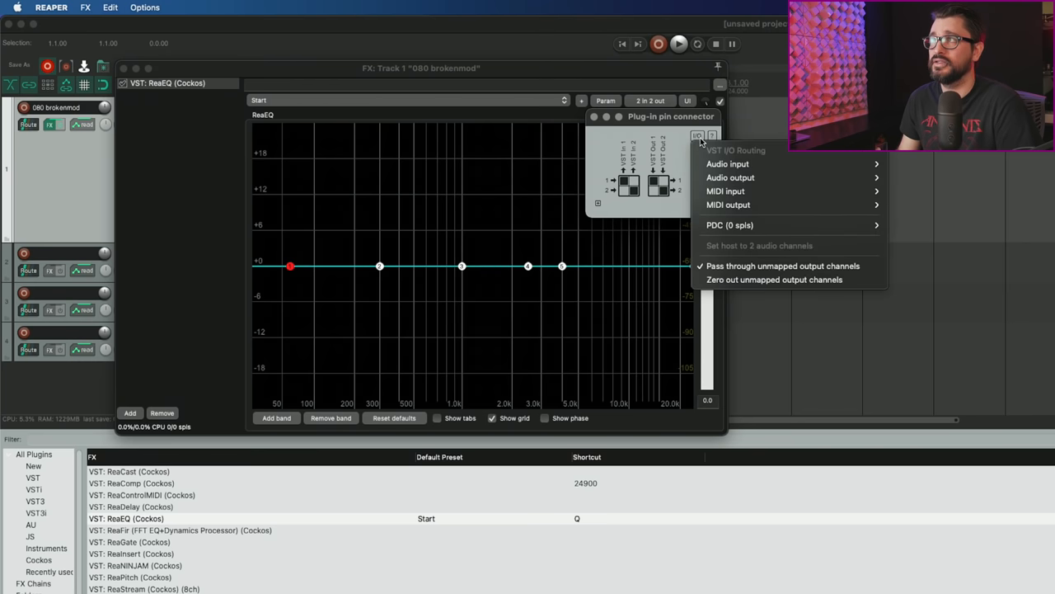
mouse_move(750, 257)
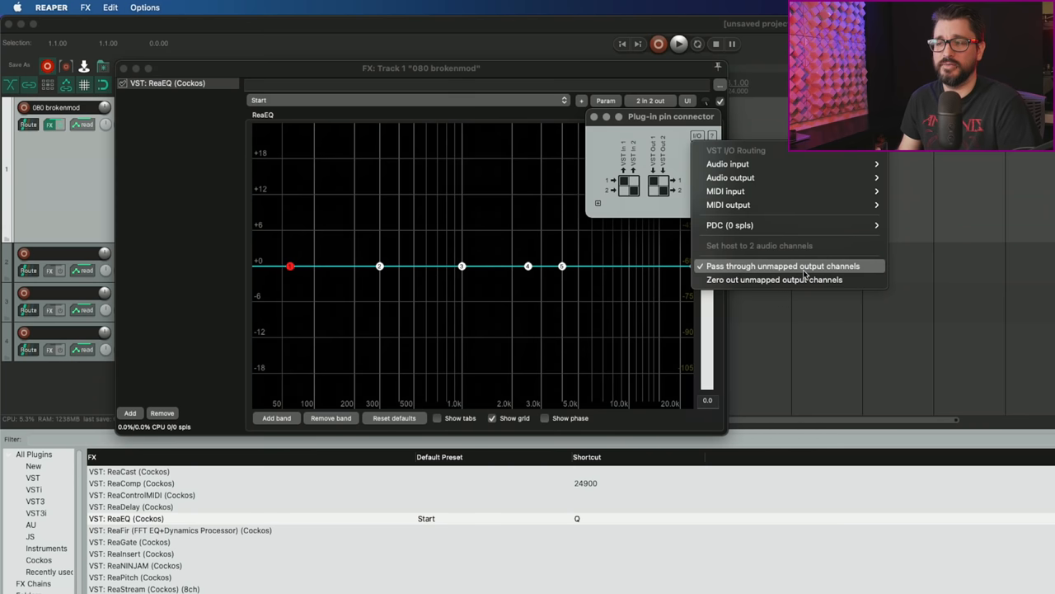
mouse_move(779, 280)
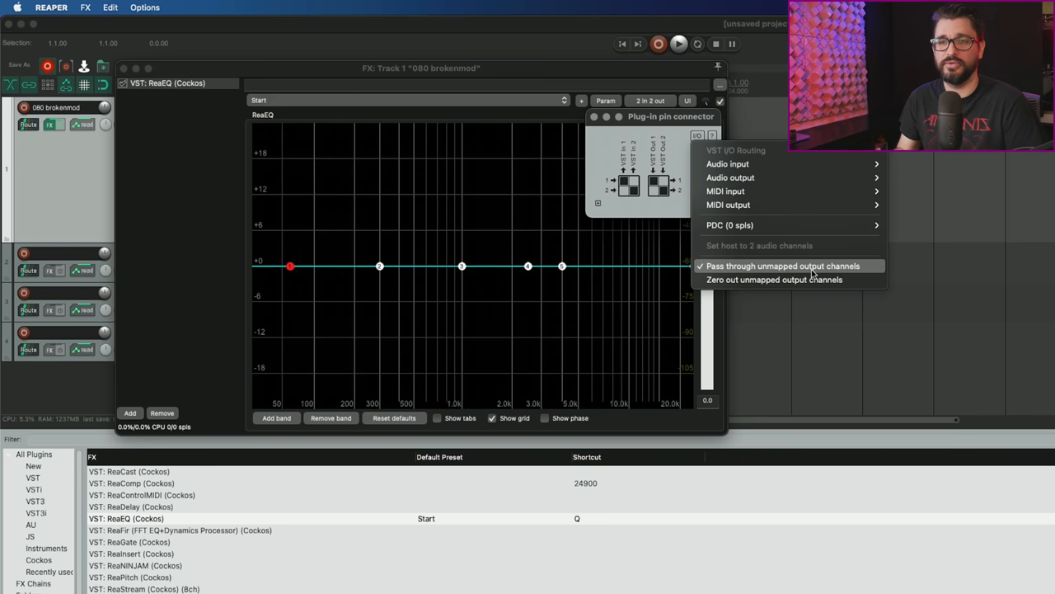
mouse_move(792, 290)
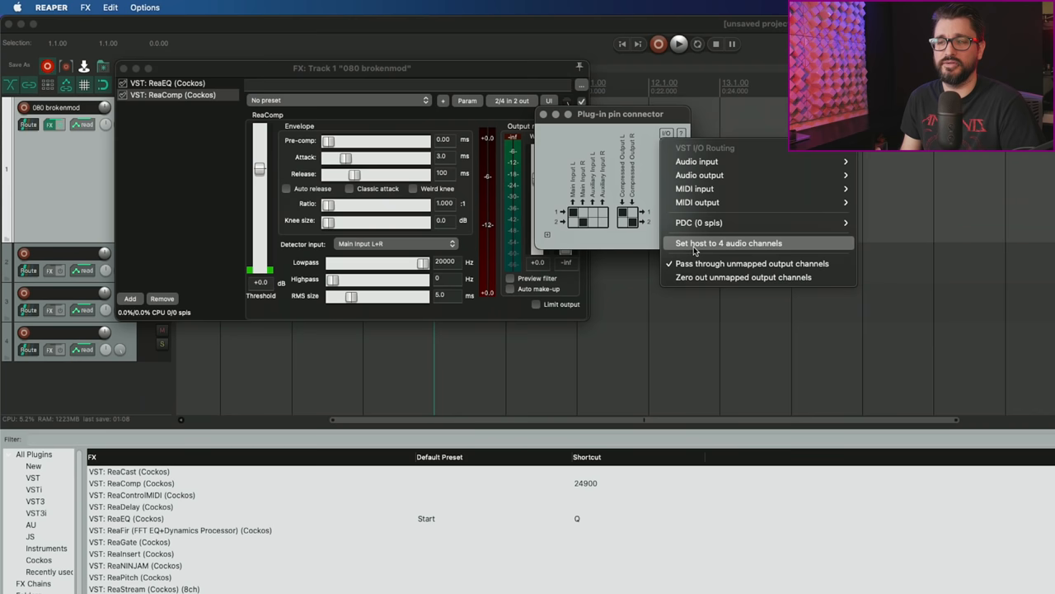
Set the host track to 4 audio channels for ReaComp and confirm it in the track routing window.
left_click(732, 242)
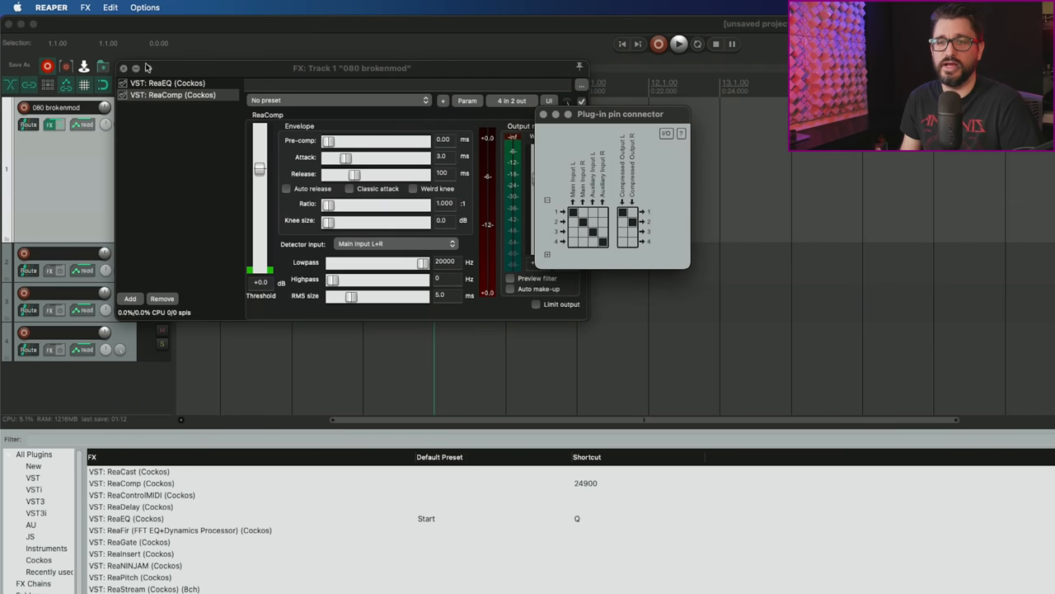
left_click(27, 126)
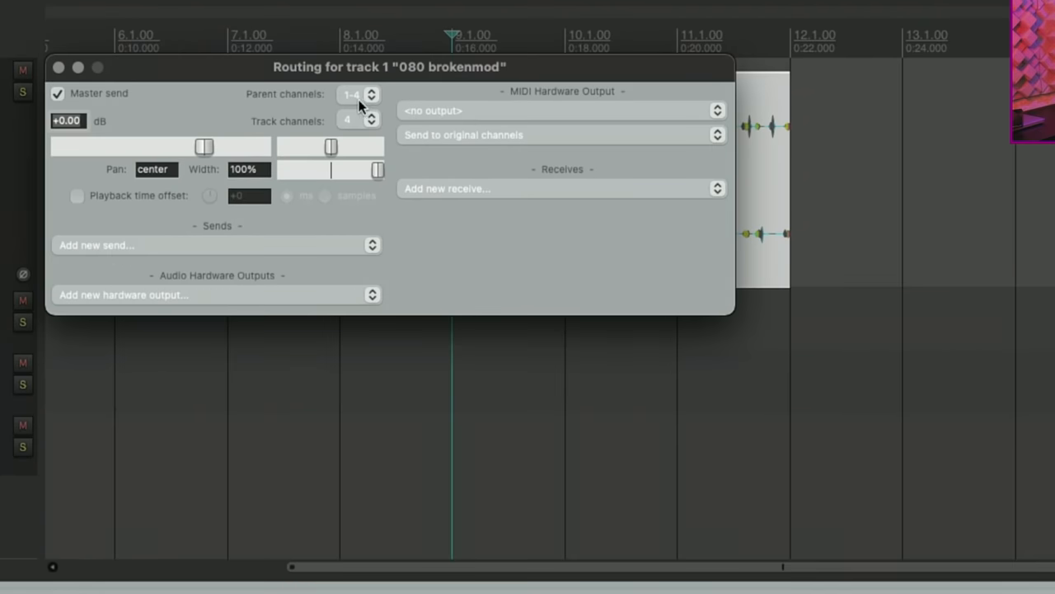
mouse_move(371, 123)
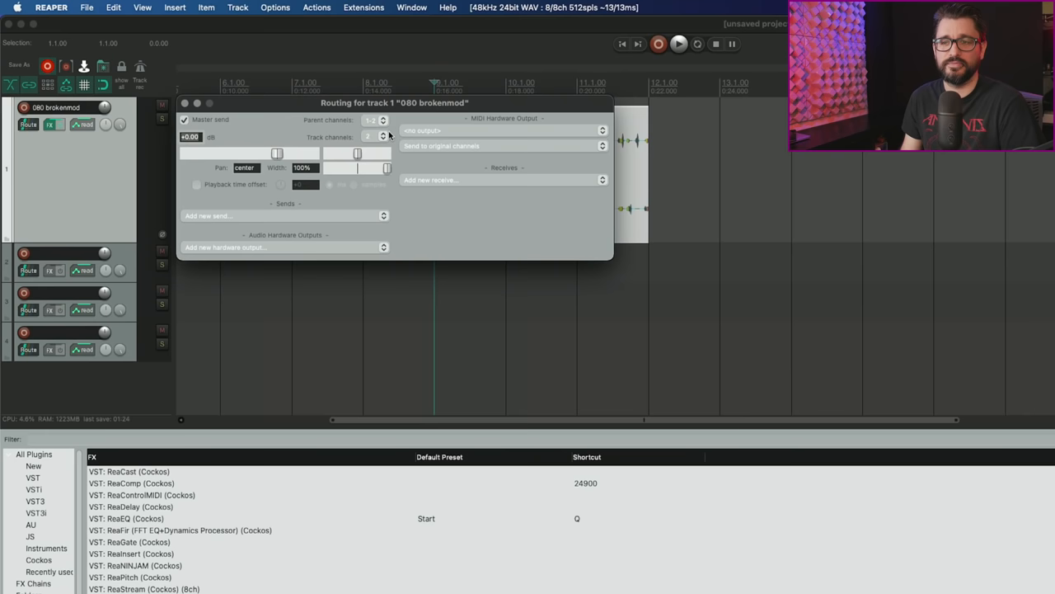
left_click(188, 103)
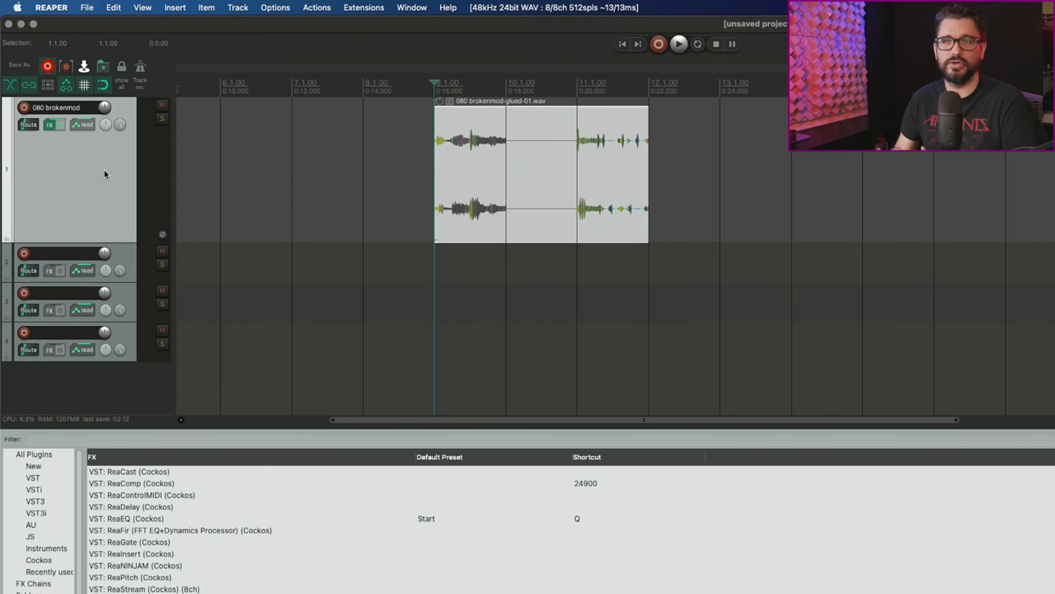
mouse_move(43, 478)
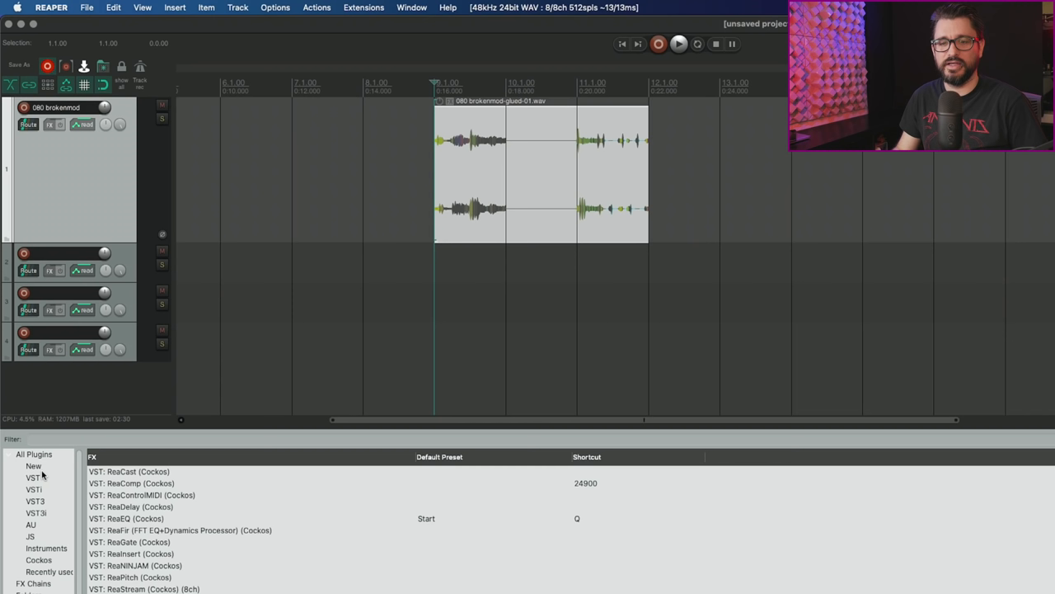
Add JS Channel Mapper-Downmixer via 'channel mix' search and set Unmapped outs to 'Zero out'.
type("channel mix")
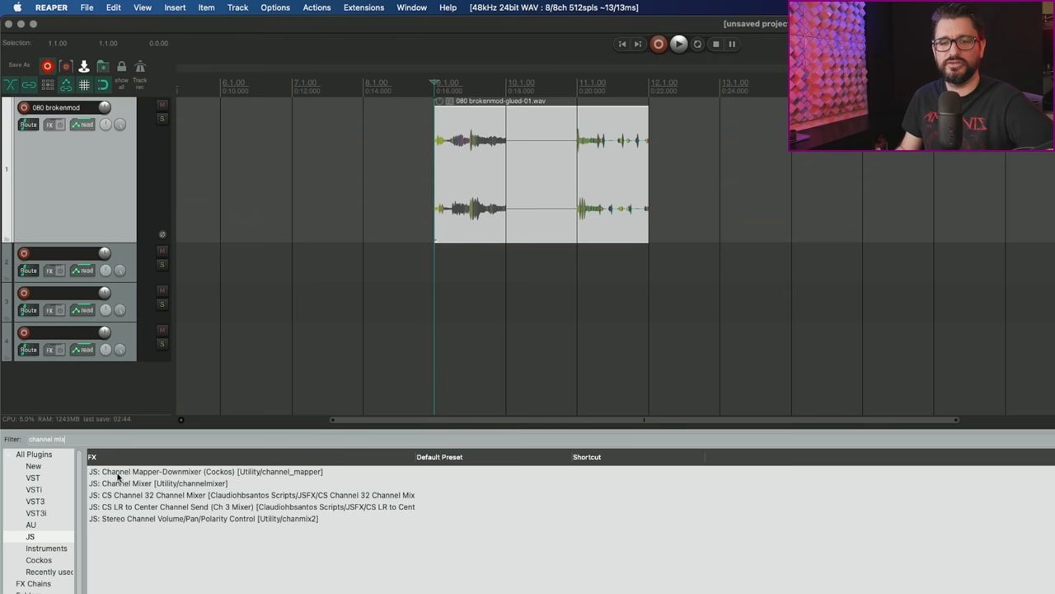
left_click(206, 472)
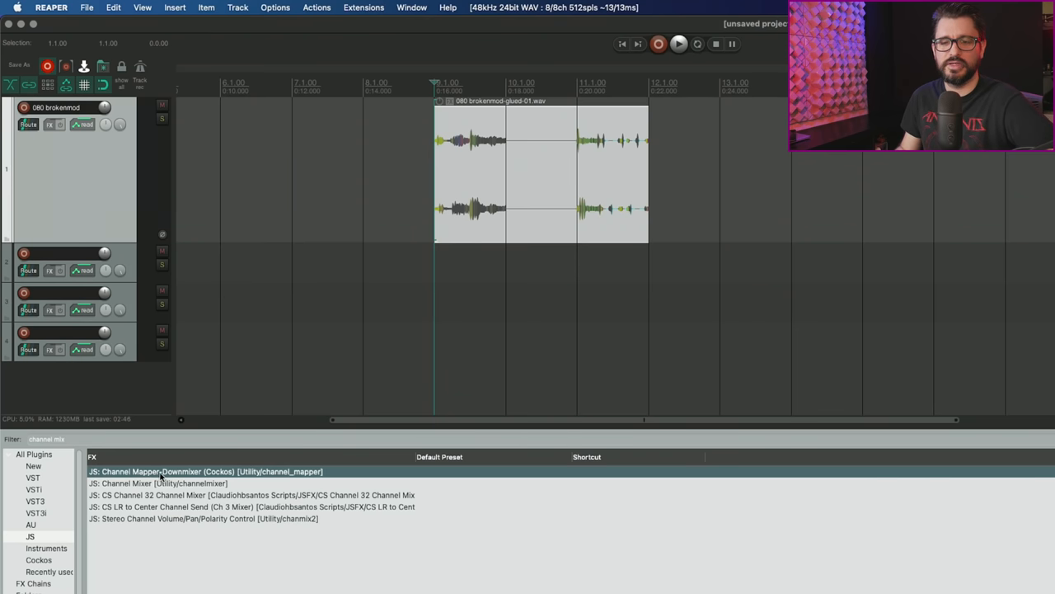
double_click(204, 472)
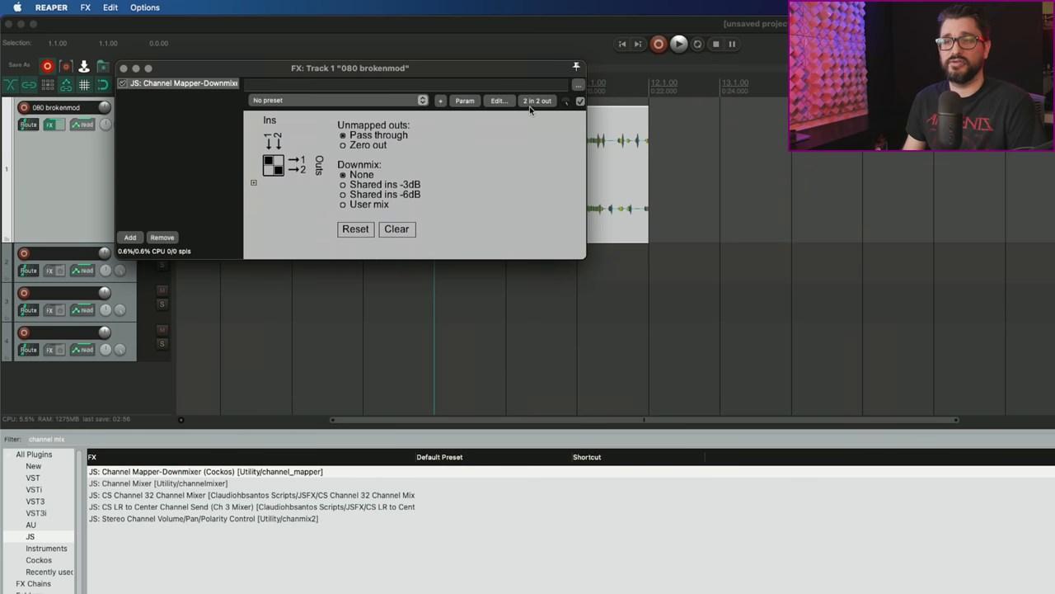
left_click(565, 100)
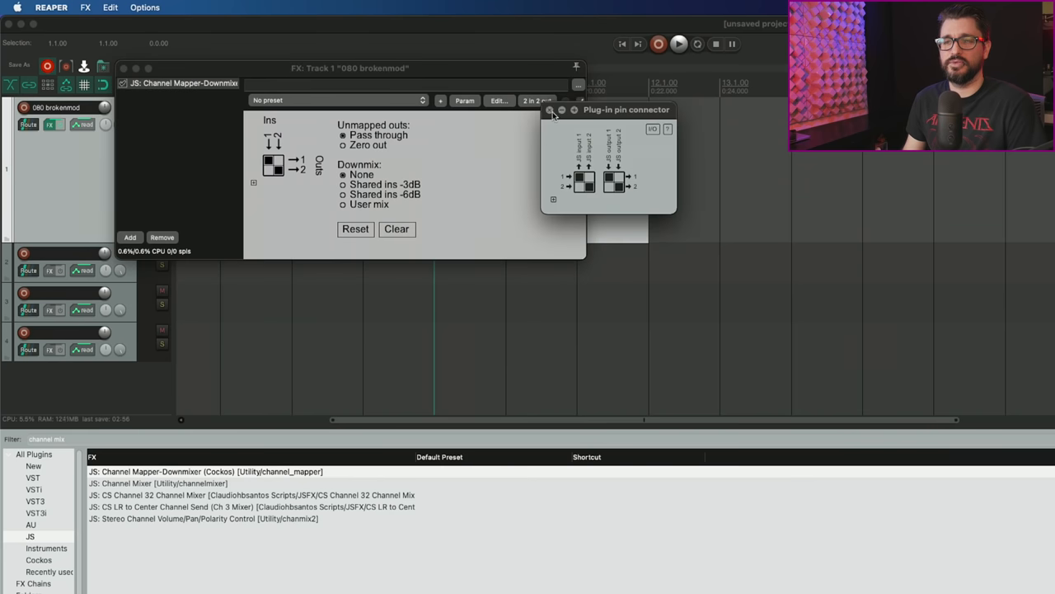
left_click(547, 110)
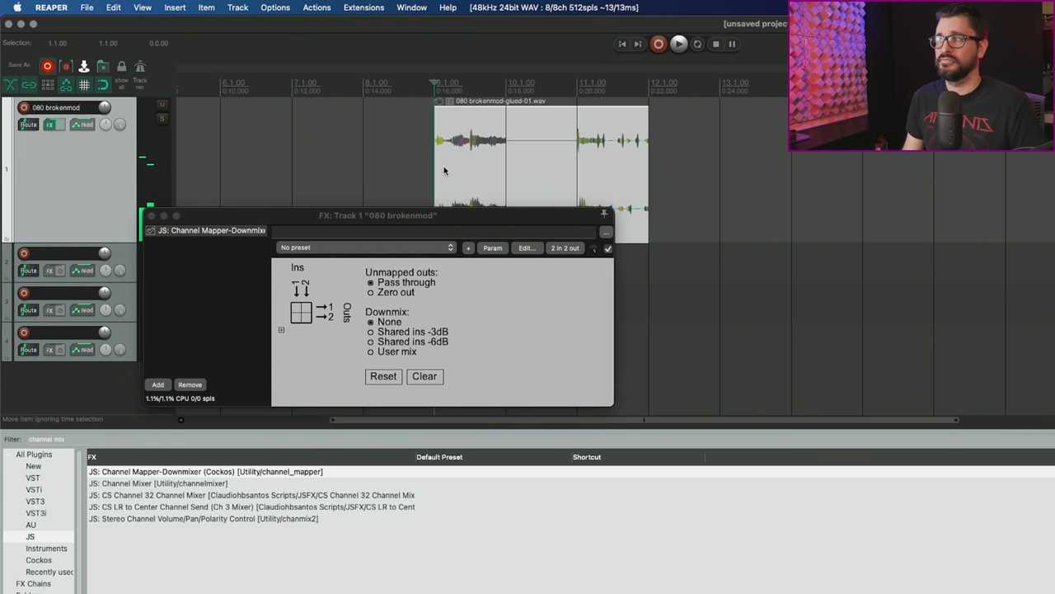
left_click(371, 292)
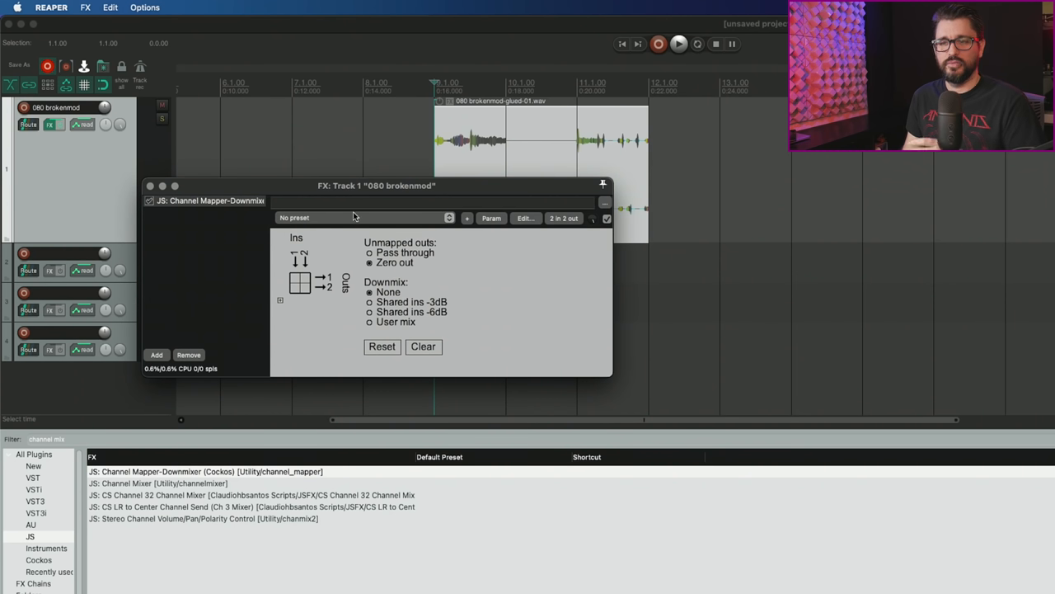
mouse_move(310, 296)
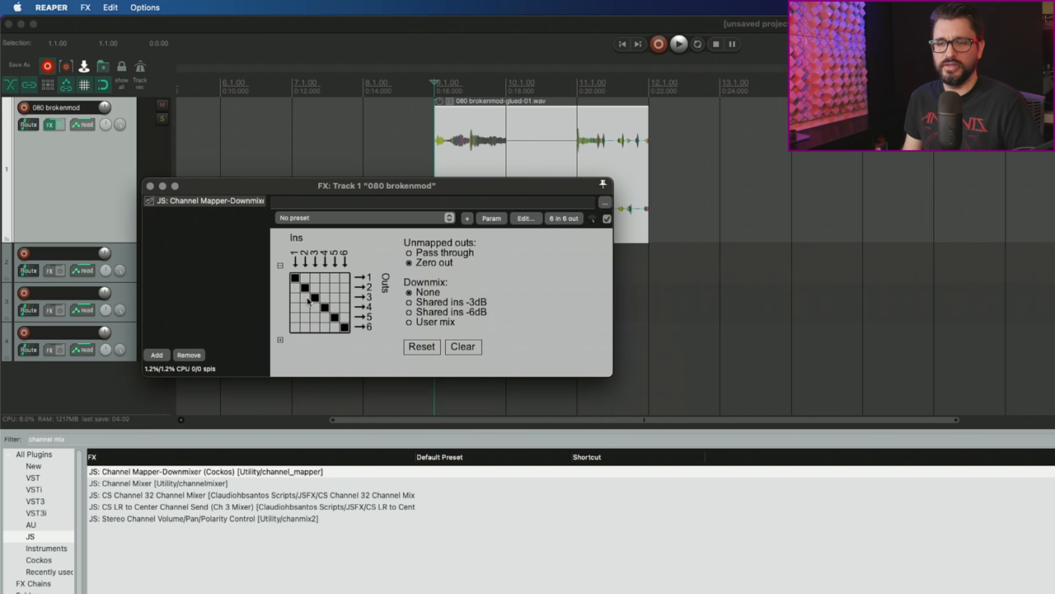
Reroute inputs in the six-channel mapping grid by toggling a cell and painting new routings.
left_click(315, 294)
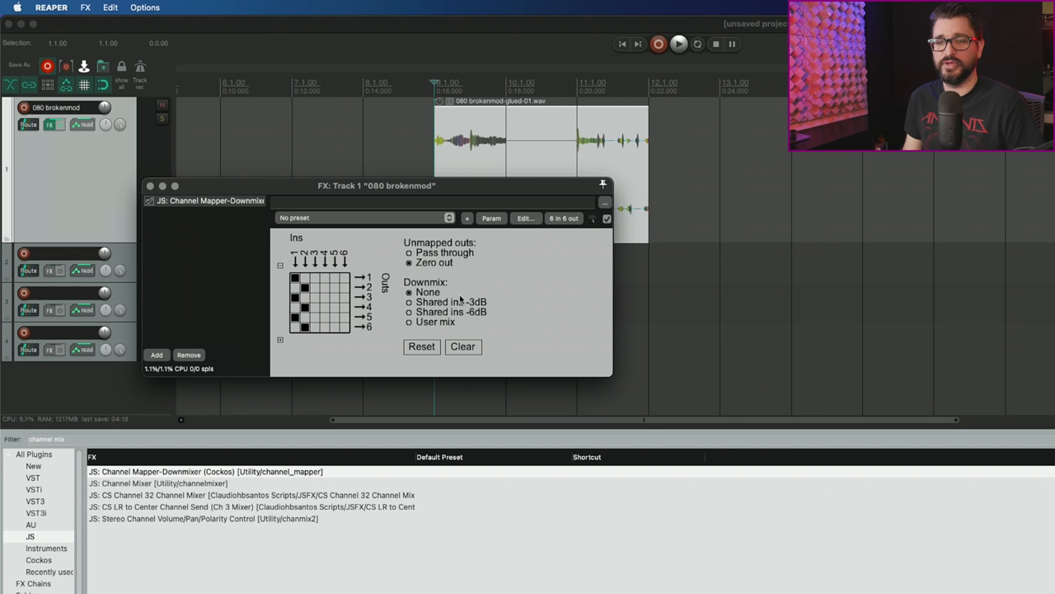
left_click_drag(376, 185, 398, 128)
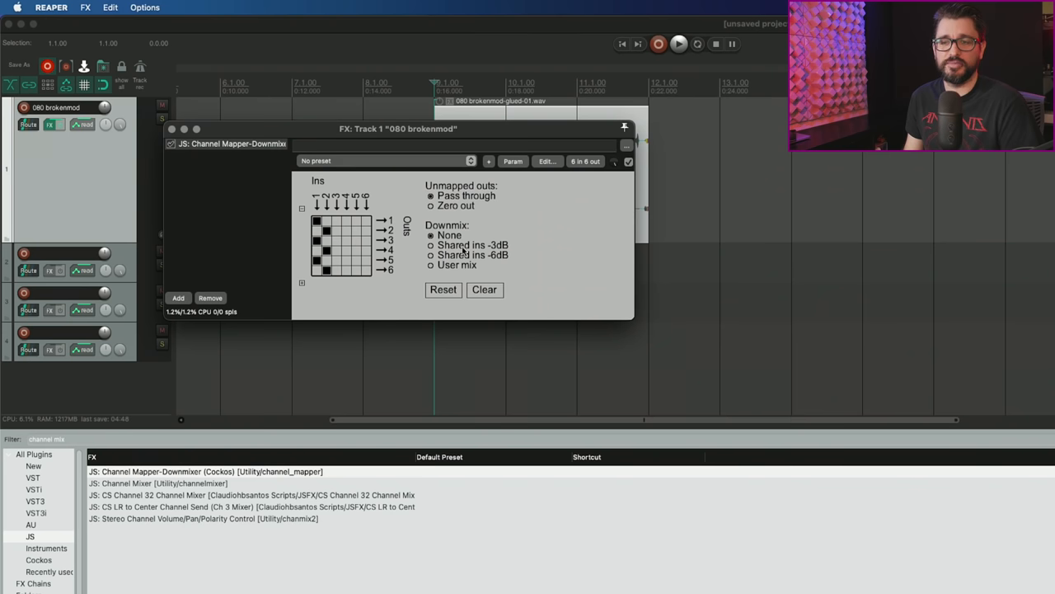
Try 'Shared ins -3dB' and 'User mix' downmix modes, then reset the mapping to defaults.
left_click(429, 245)
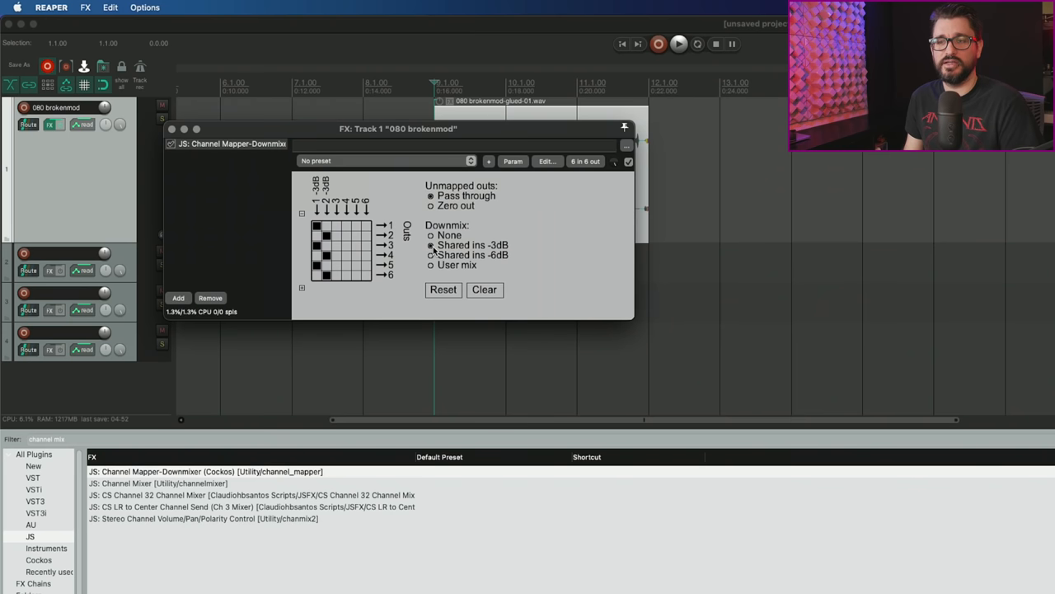
left_click(428, 254)
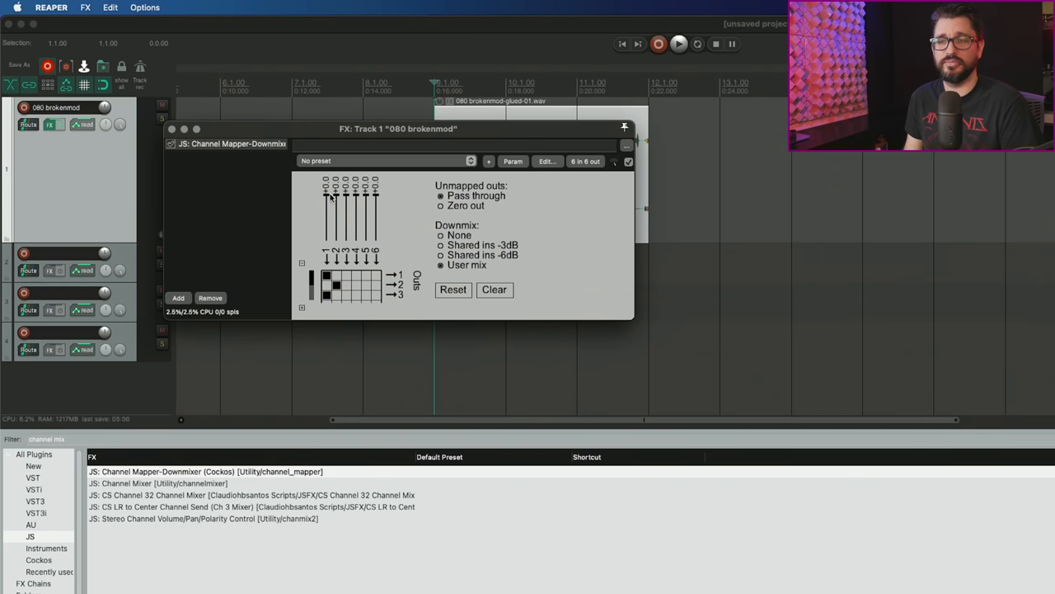
mouse_move(336, 213)
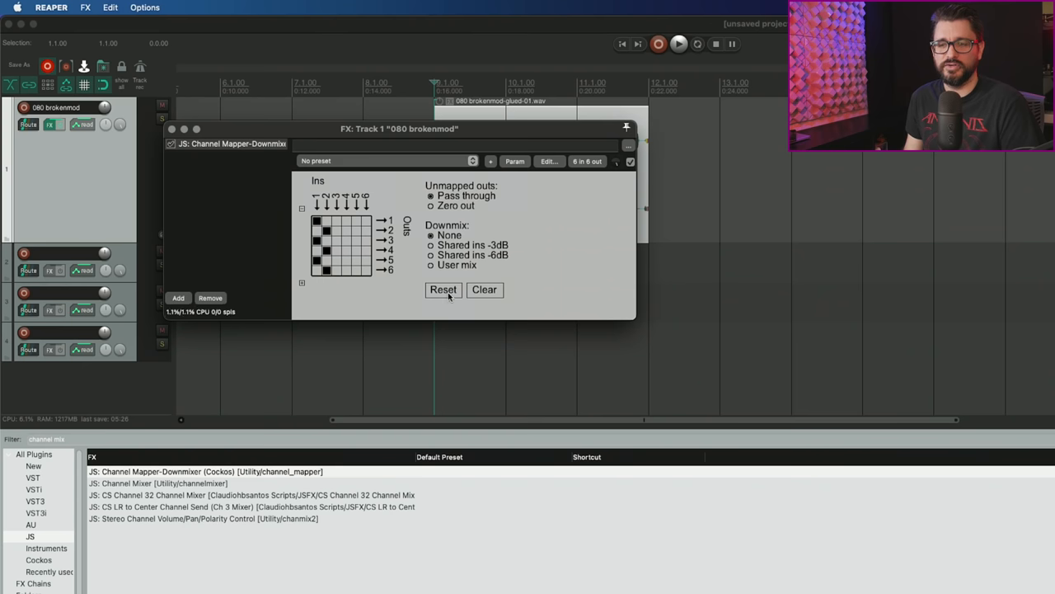
left_click(485, 290)
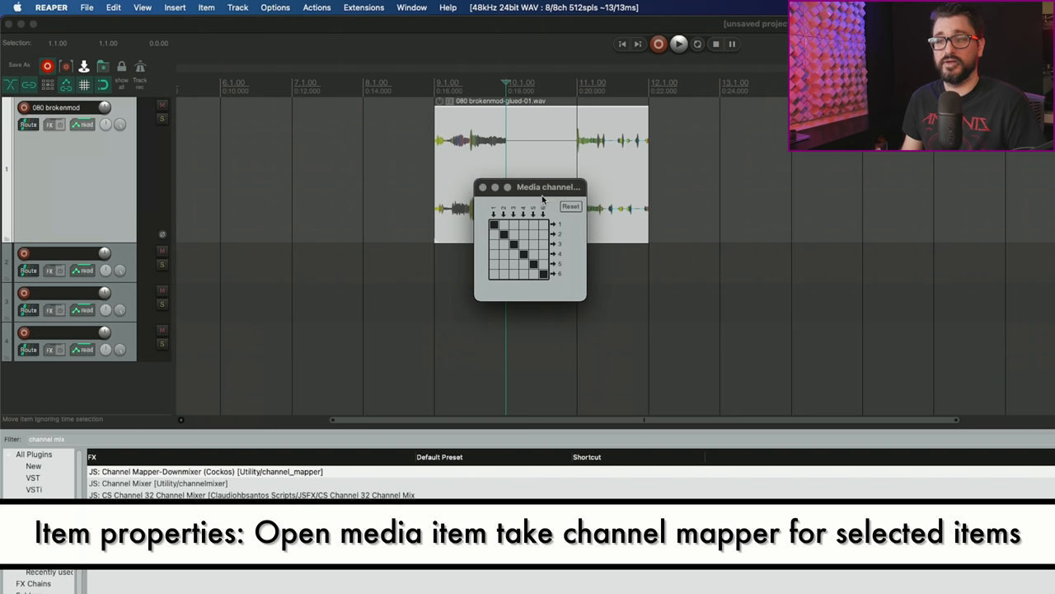
mouse_move(557, 294)
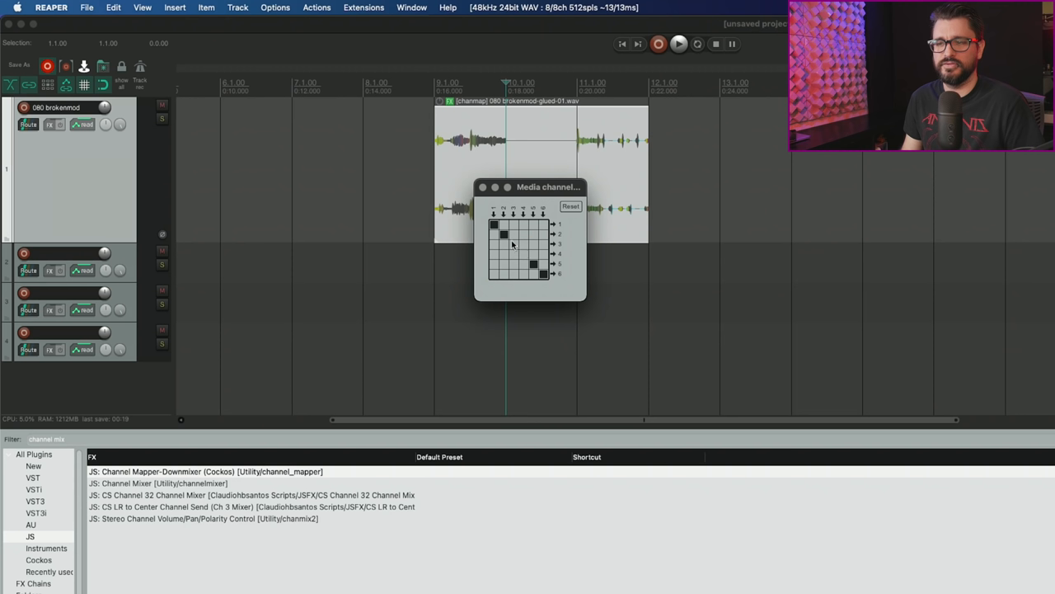
mouse_move(496, 249)
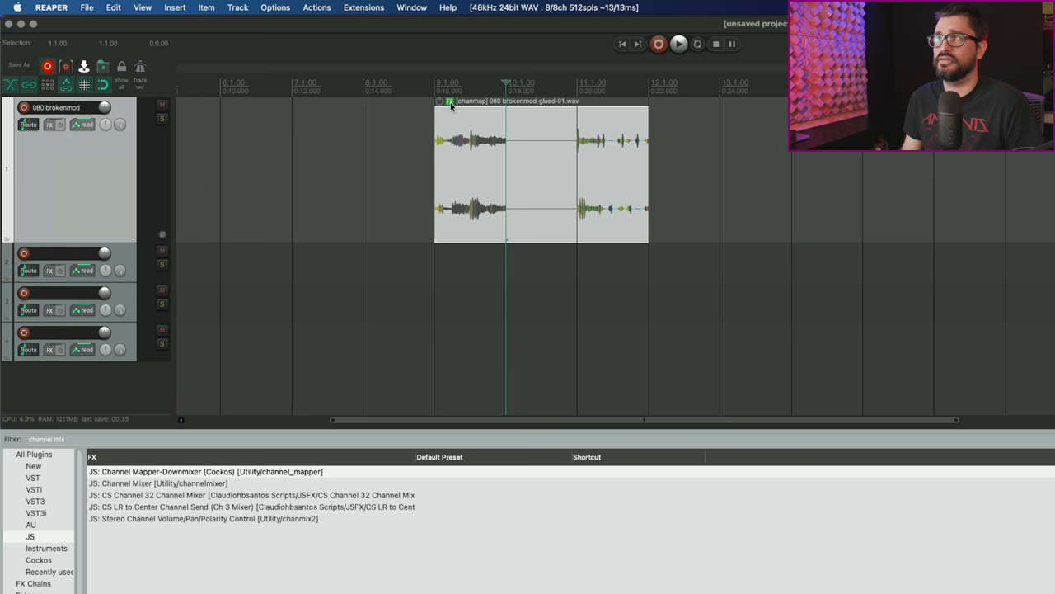
Add VST: ReaComp (Cockos) as a second take effect after the item's channel mapper.
double_click(205, 471)
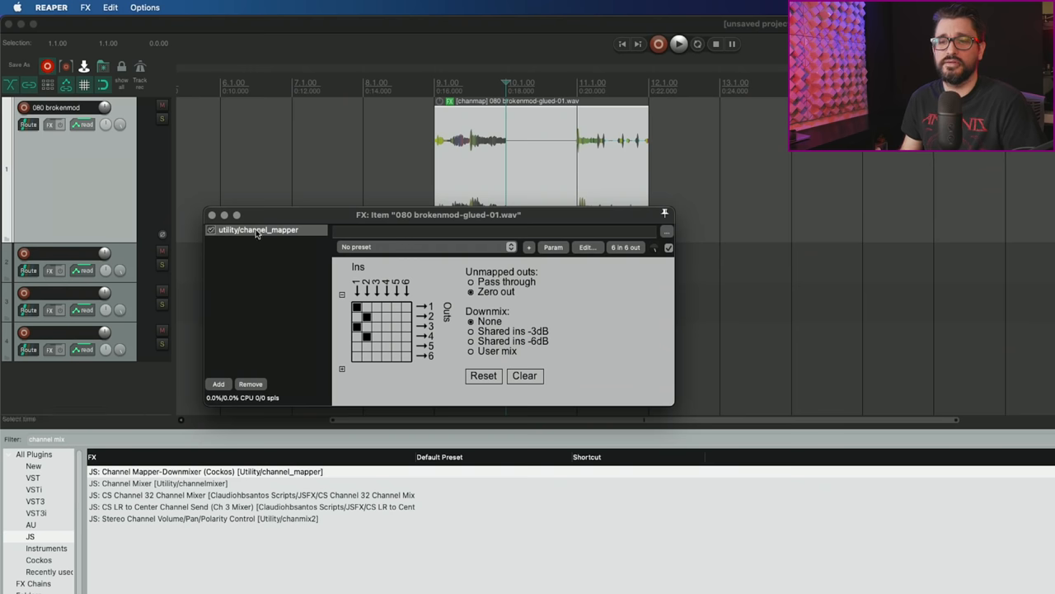
mouse_move(275, 259)
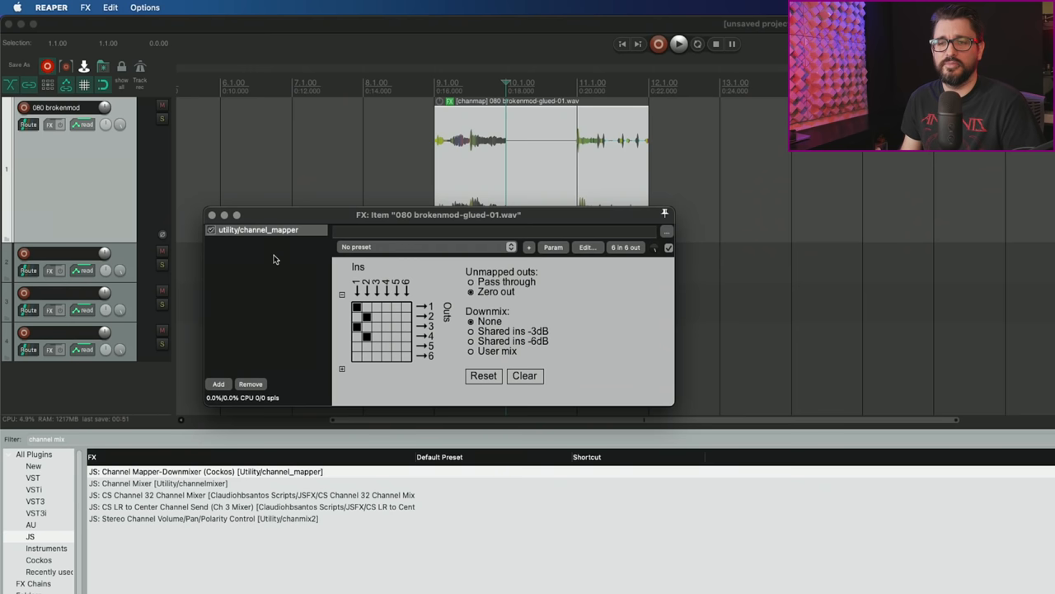
mouse_move(284, 265)
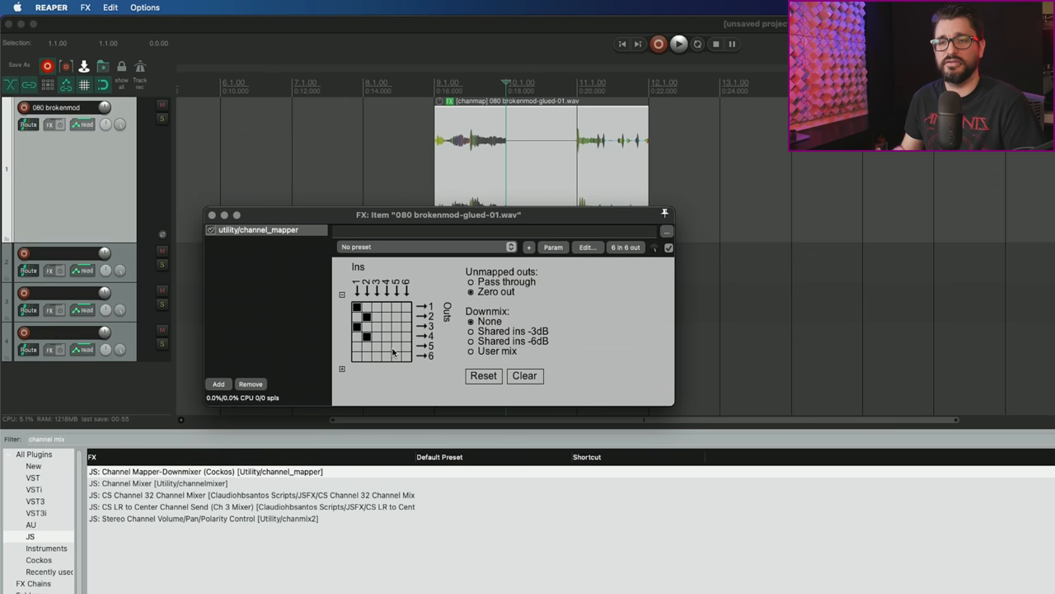
mouse_move(363, 223)
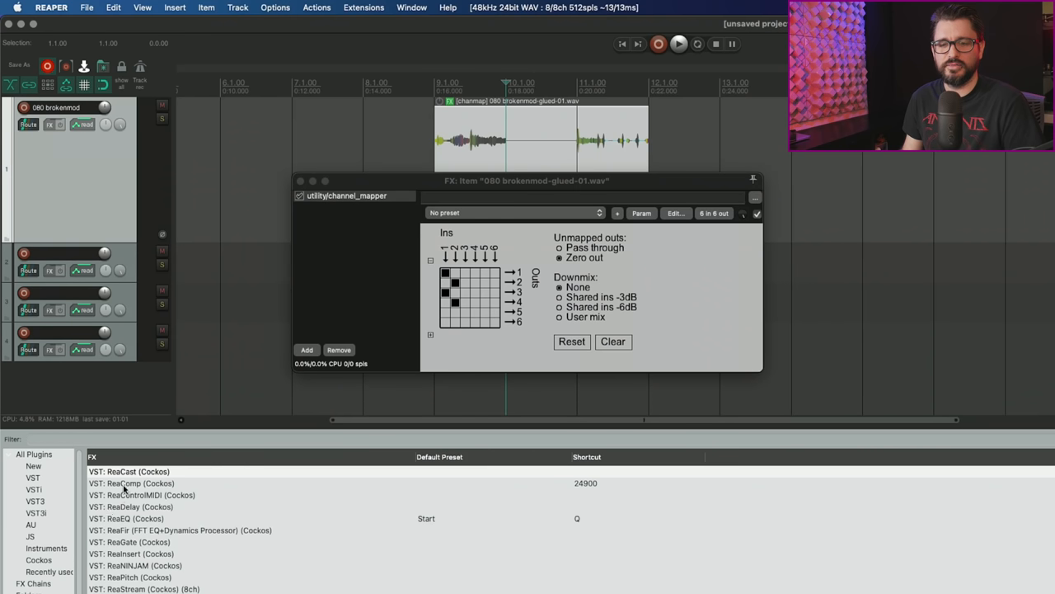
double_click(132, 480)
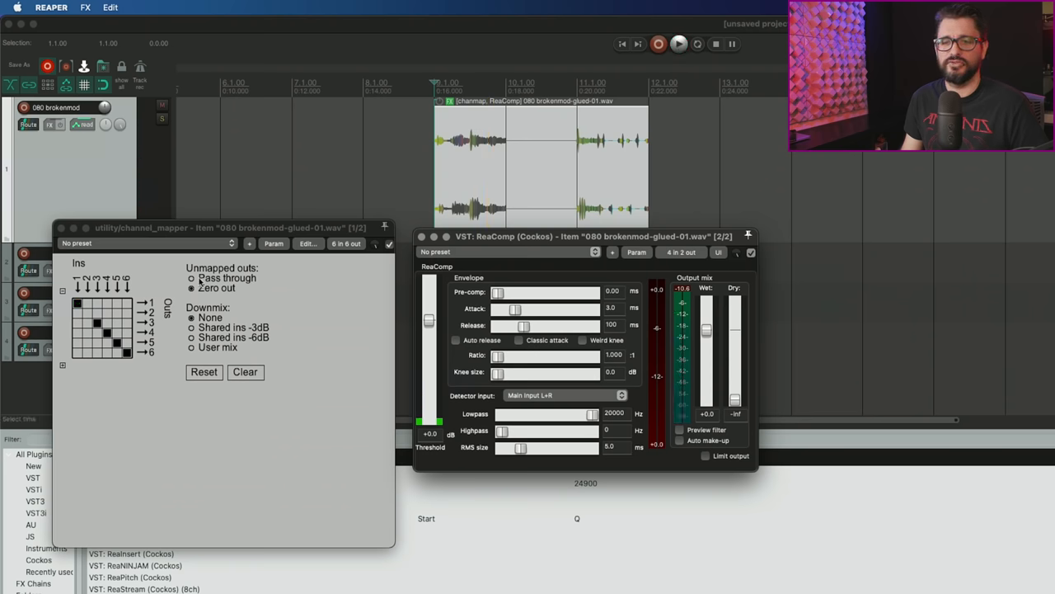
left_click(675, 46)
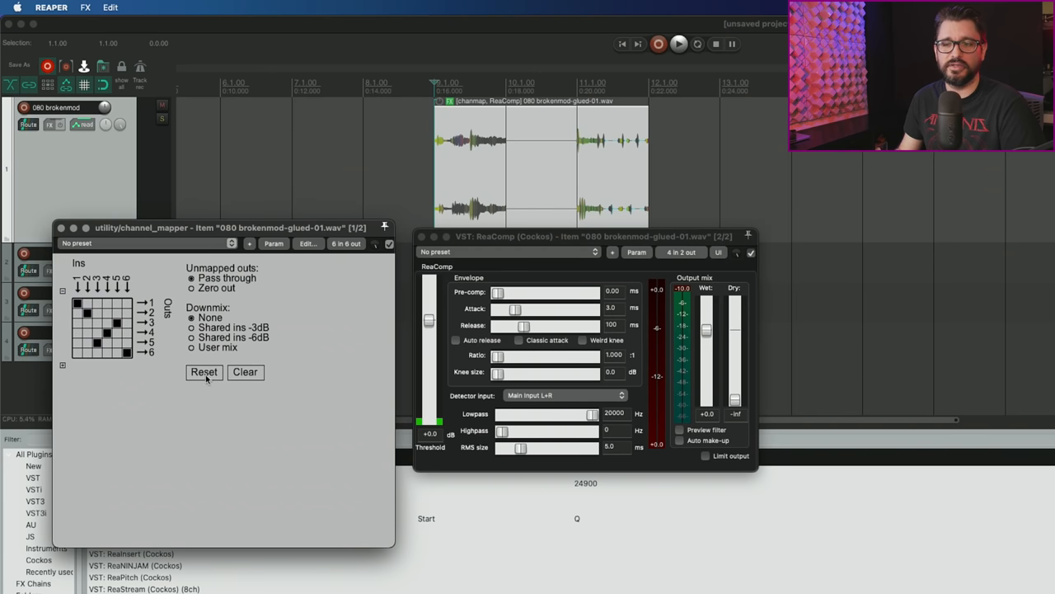
mouse_move(383, 336)
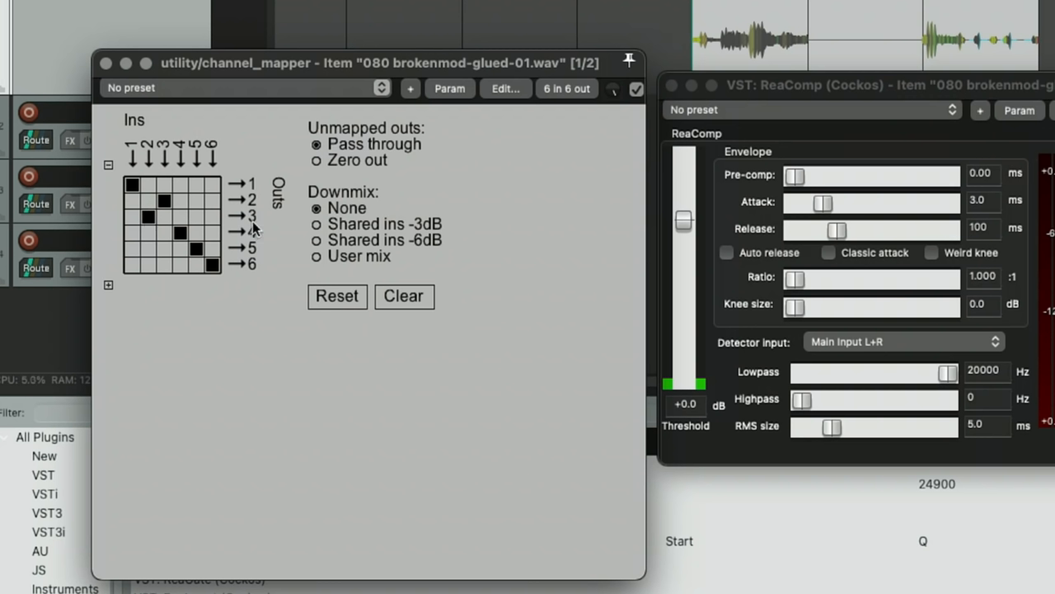
Toggle one cell in the take channel mapper grid, leaving a one-to-one six-channel routing.
left_click(211, 263)
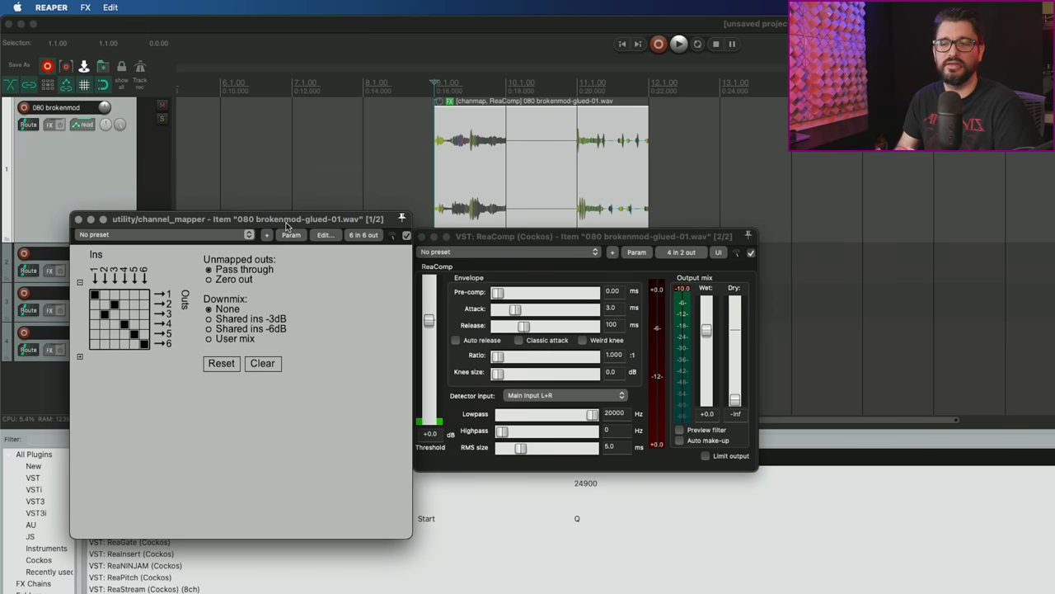
mouse_move(260, 231)
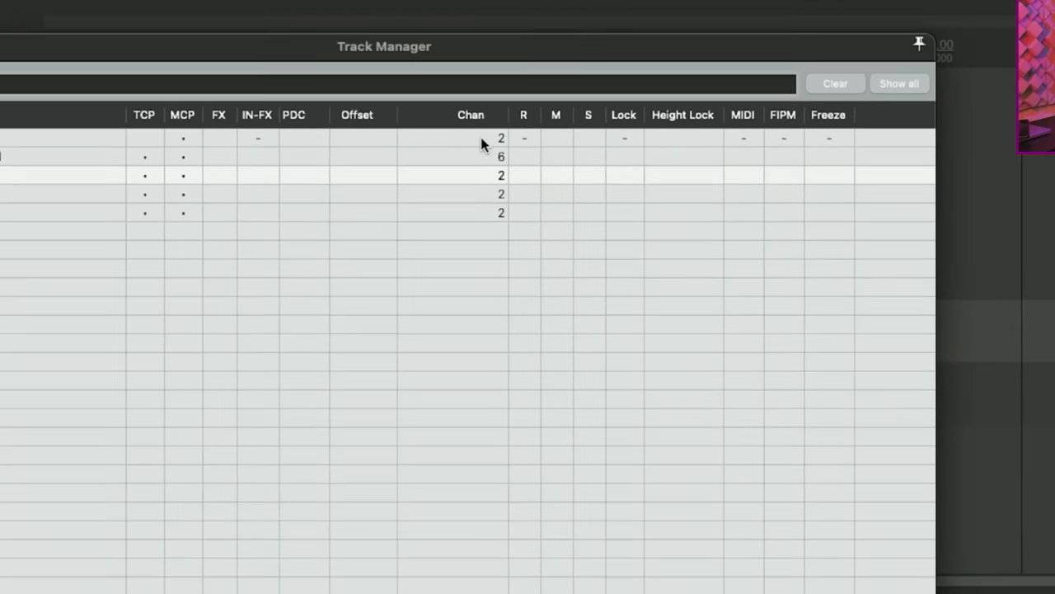
mouse_move(494, 175)
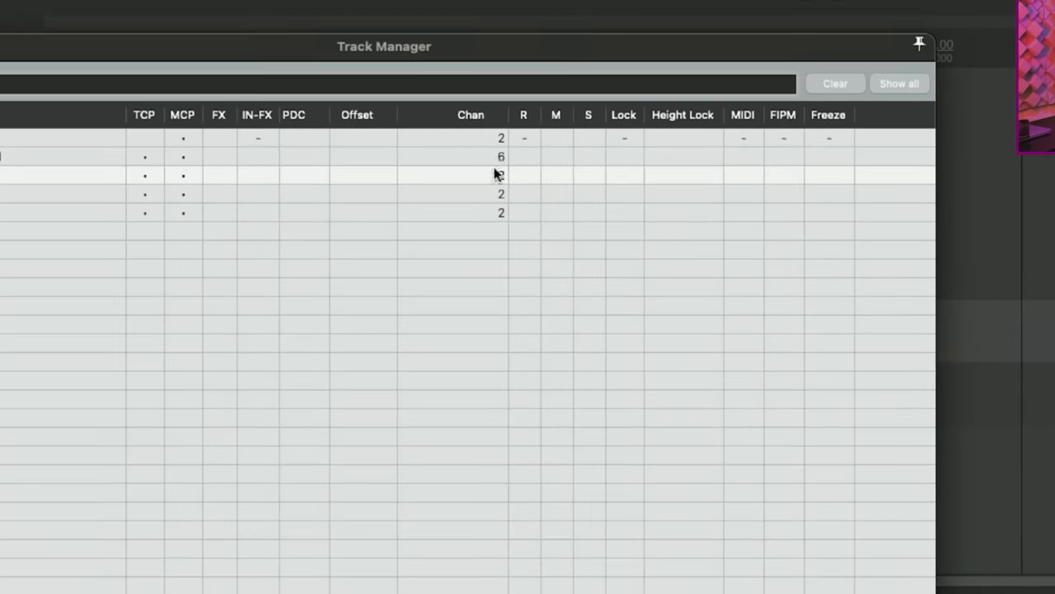